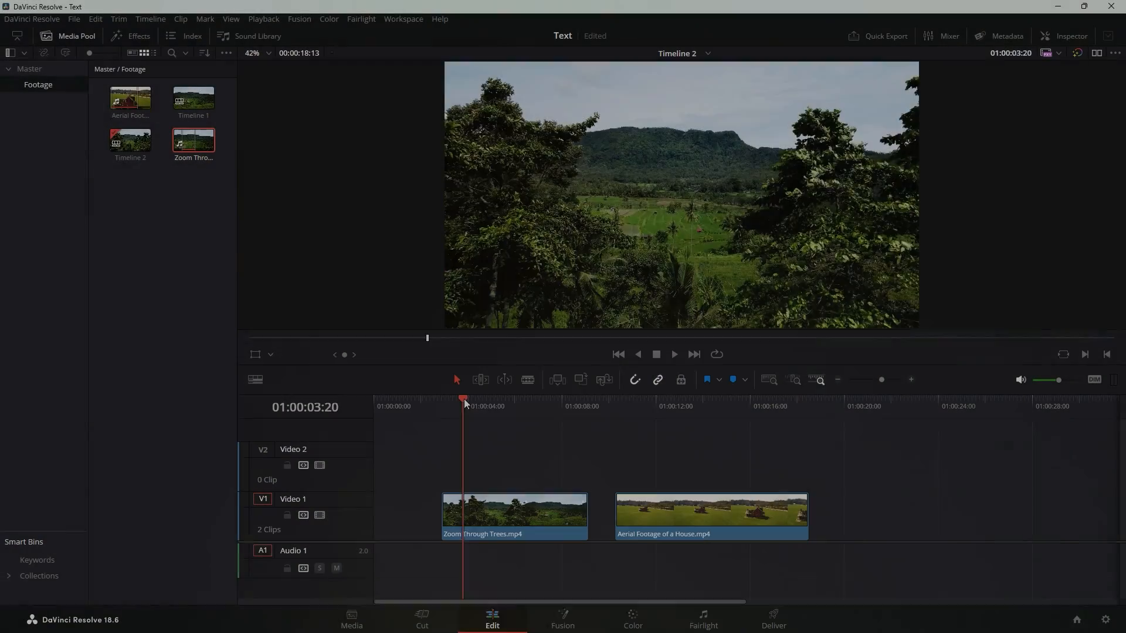
- Take the Zoom Through Trees clip into Fusion and select its MediaIn1 node
click(616, 400)
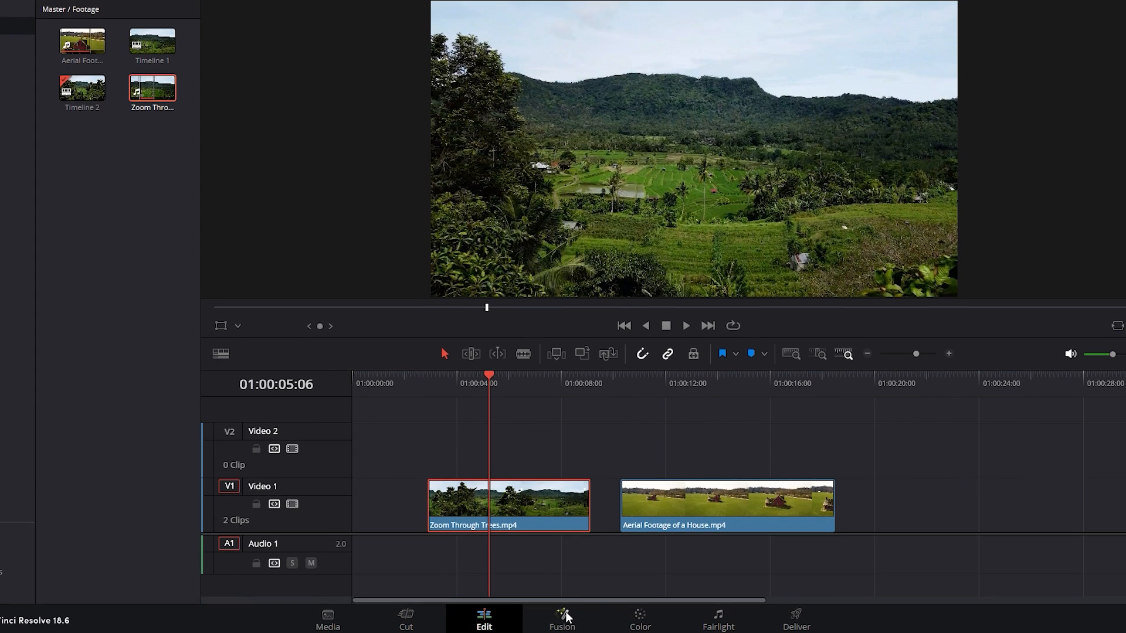
click(563, 619)
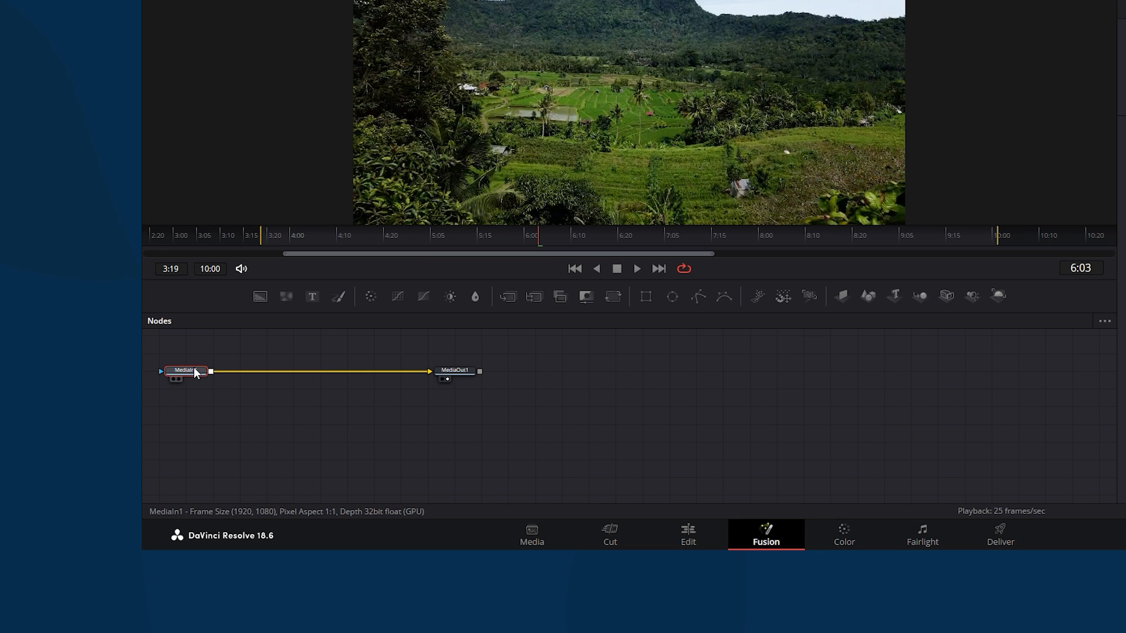
click(312, 296)
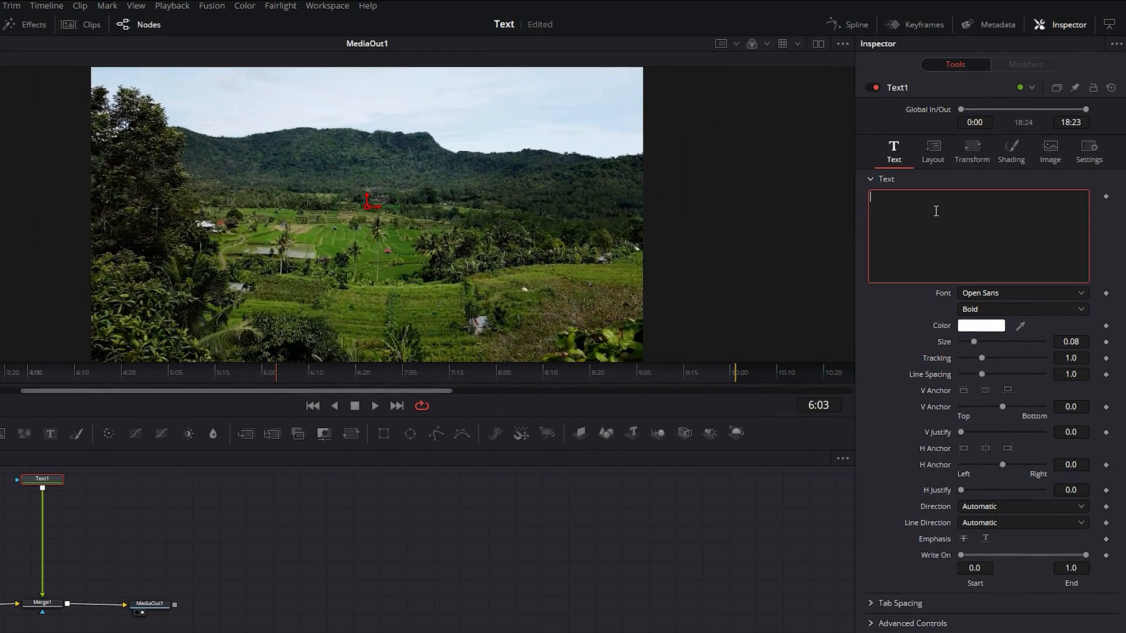
- Title the clip 'INDIA' in Poppins Bold and enlarge it to span most of the frame
text(INDIA)
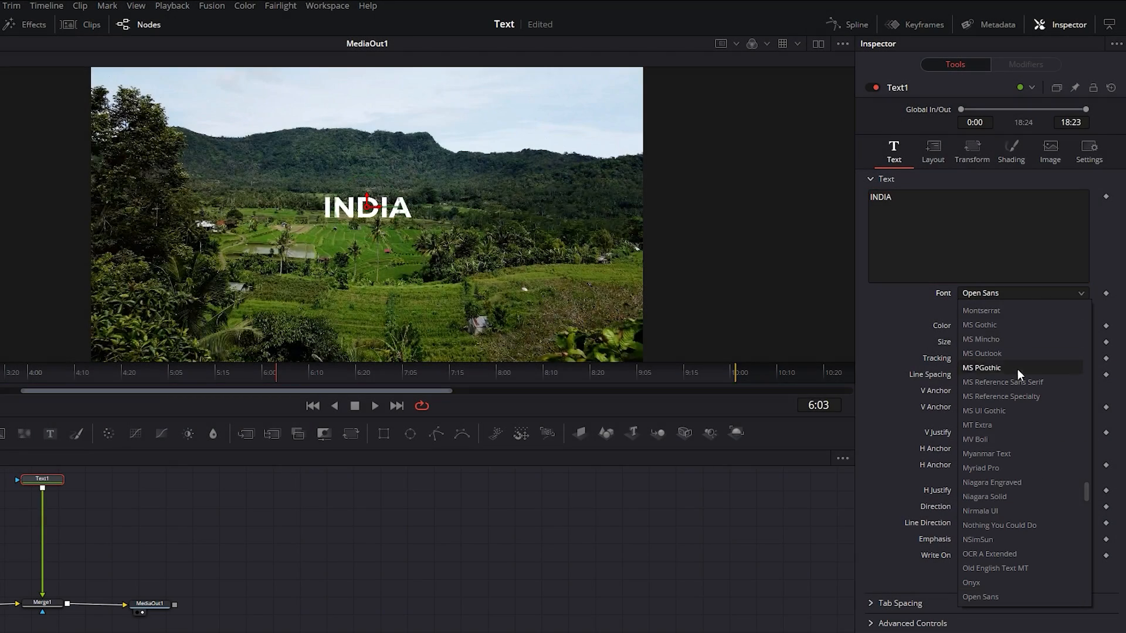
scroll(down, 3)
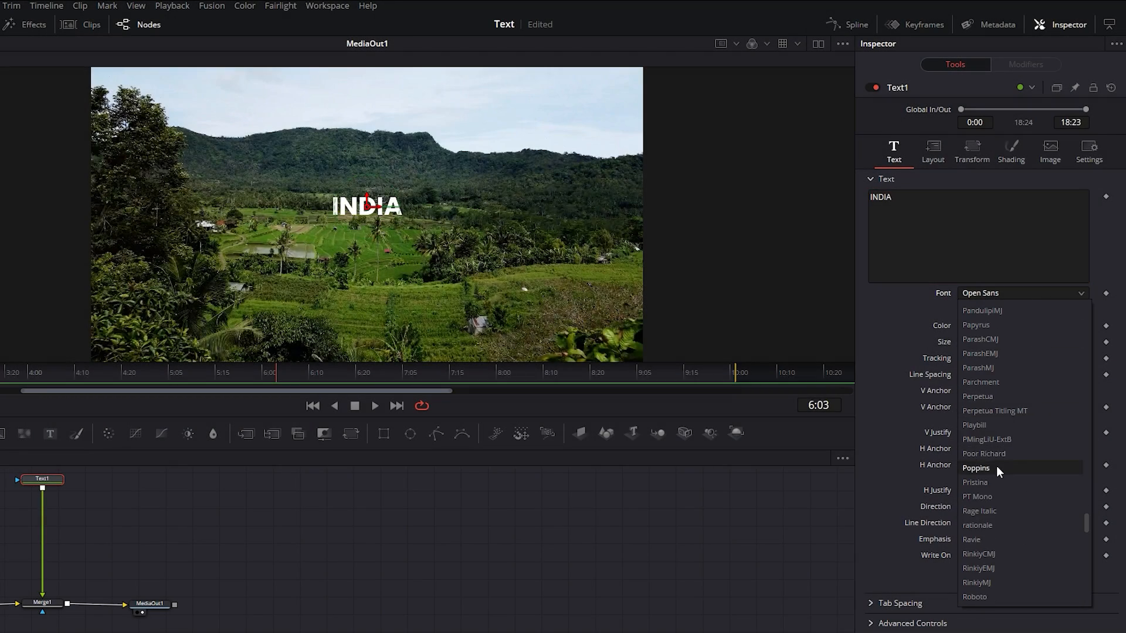
click(976, 468)
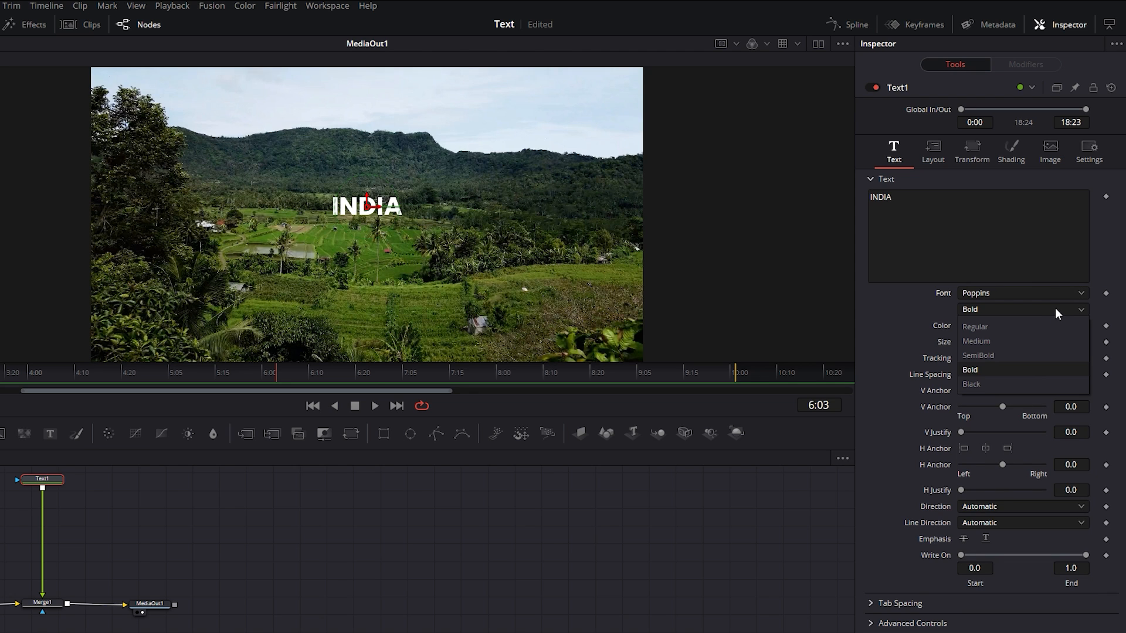
click(970, 369)
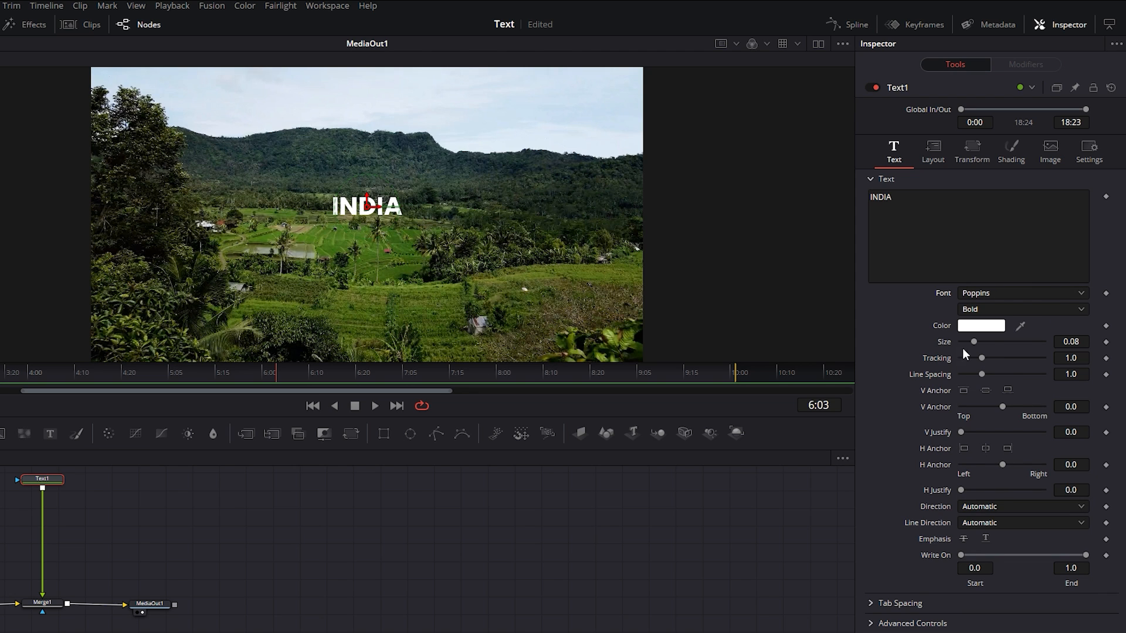
drag(973, 342, 991, 341)
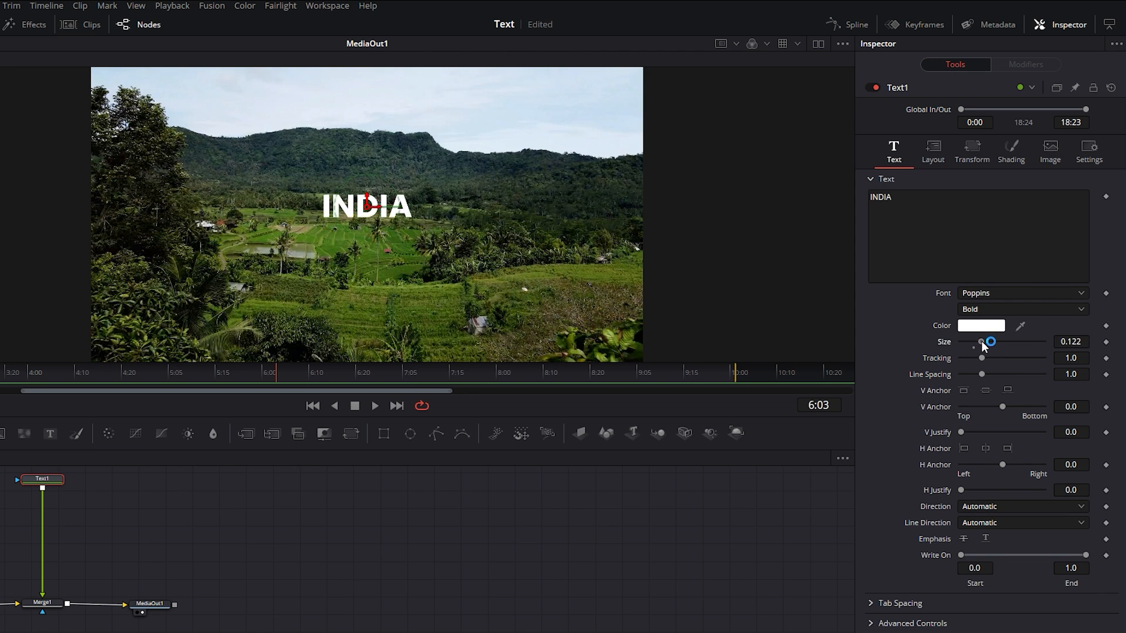
drag(991, 342, 1036, 342)
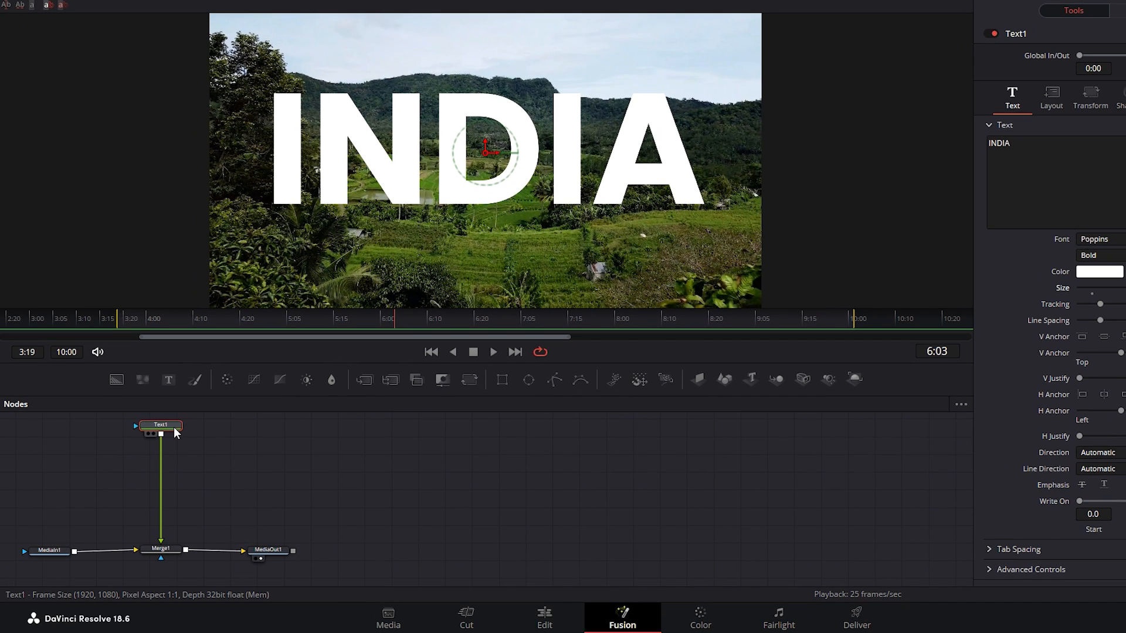
- Scale the INDIA title to Size 5.0 with a Transform node so the D fills the frame
click(469, 380)
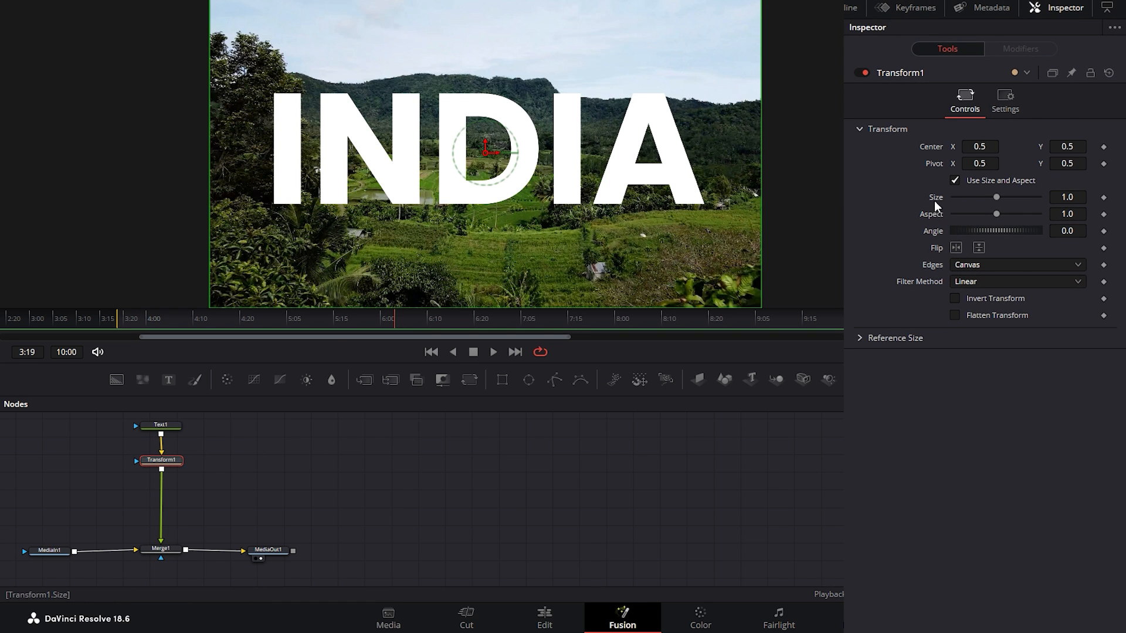
drag(997, 197, 1020, 198)
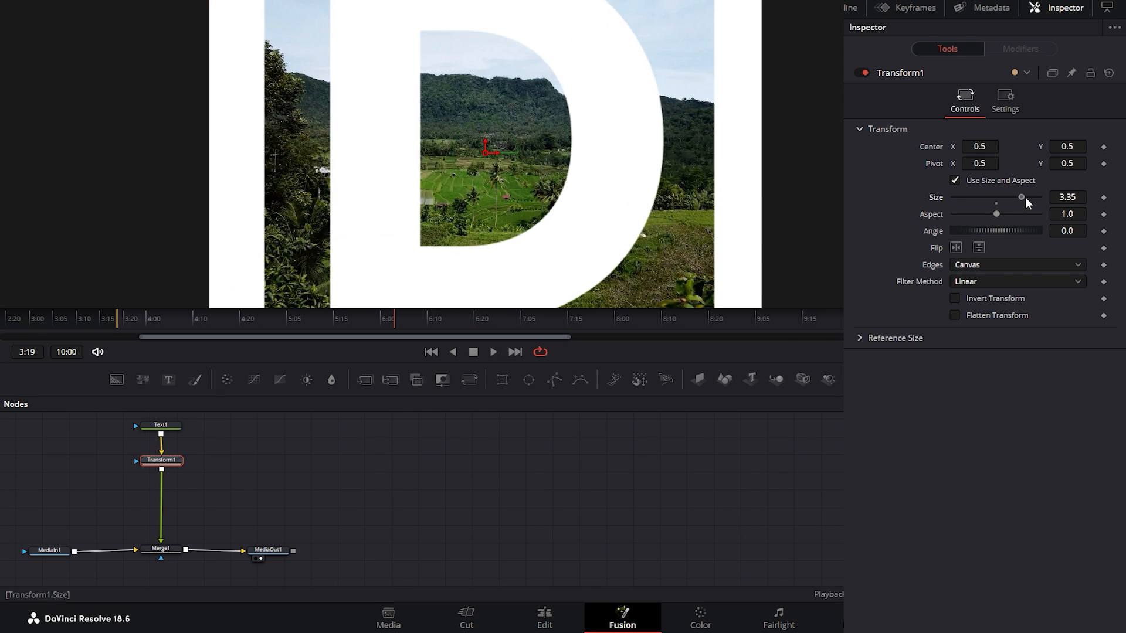
drag(1020, 198, 1040, 197)
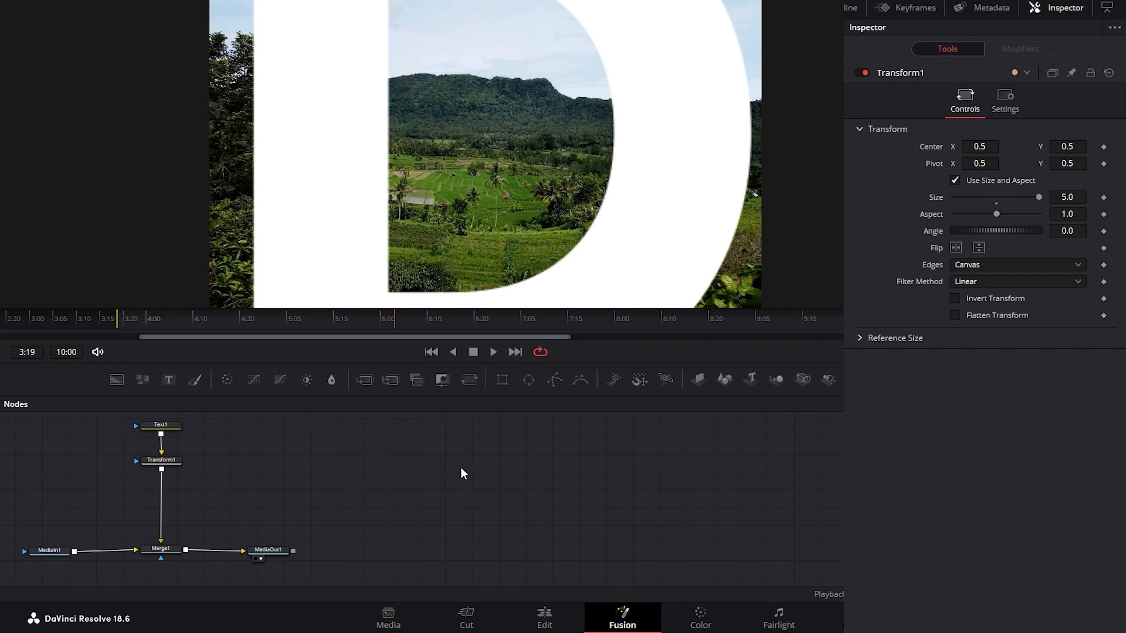
click(469, 380)
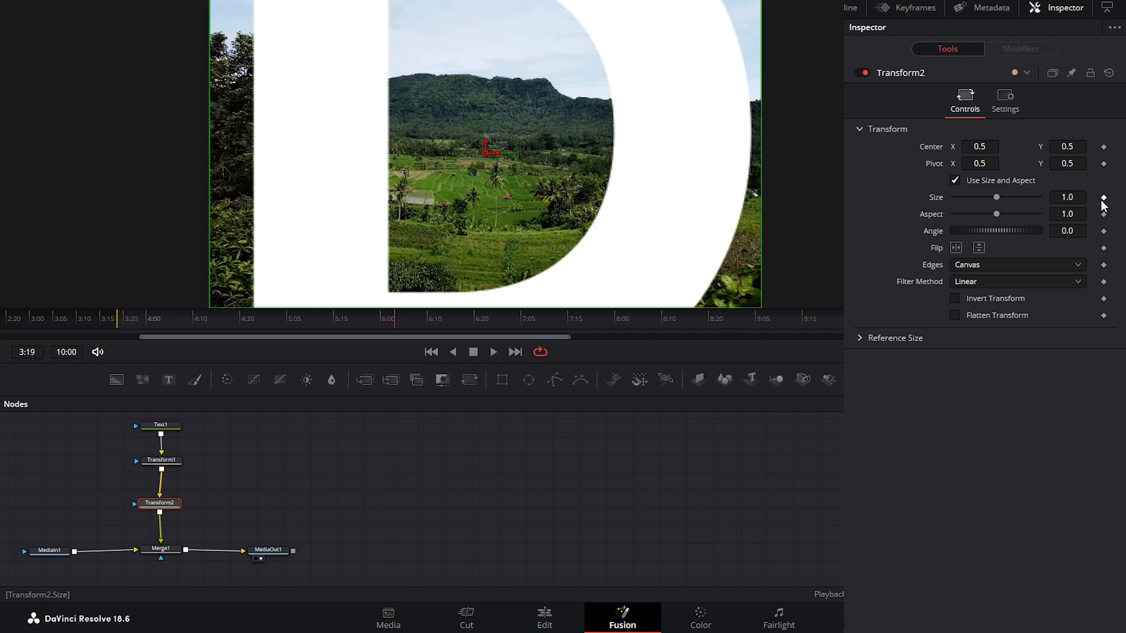
mouse_move(395, 326)
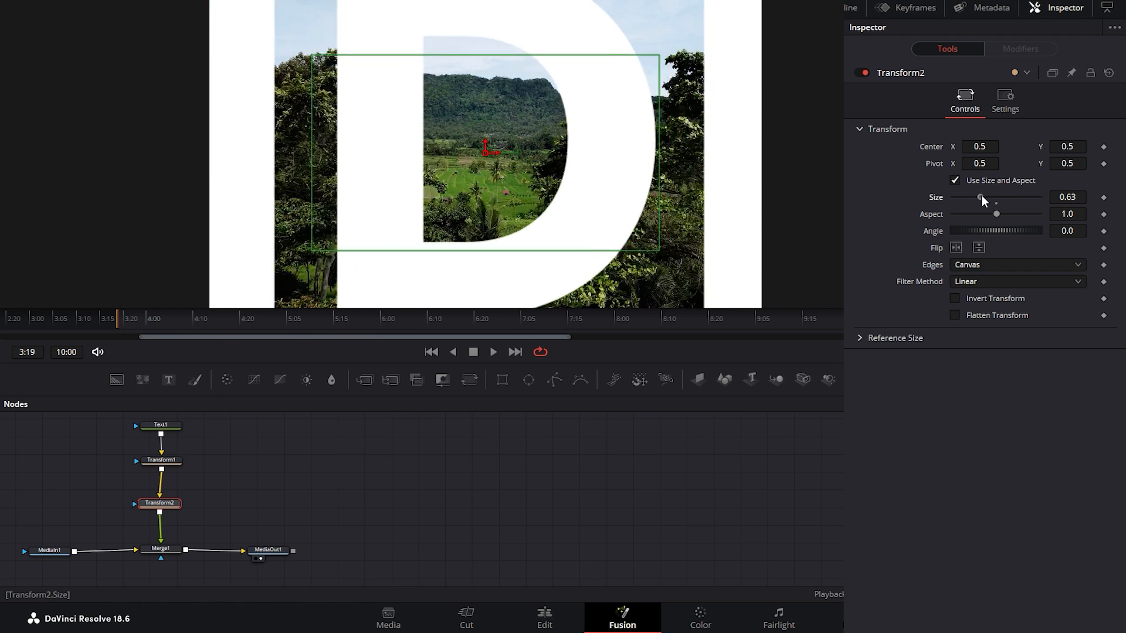
- Keyframe Transform2 Size from 0.05 at the start to about 3 later, and preview
drag(981, 198, 957, 198)
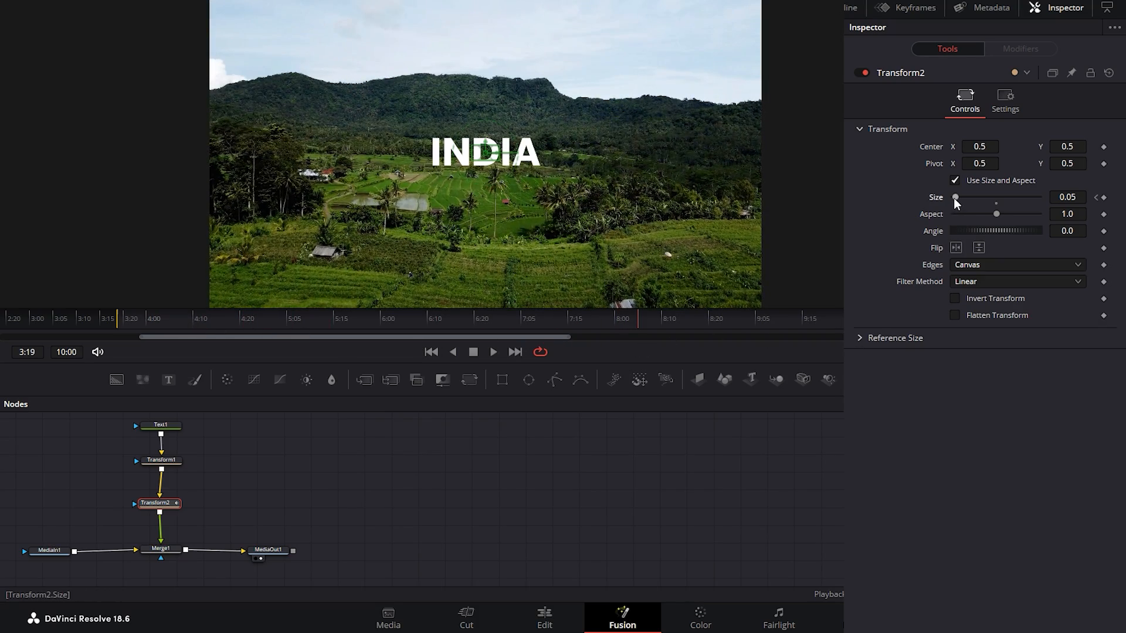
drag(955, 198, 1018, 198)
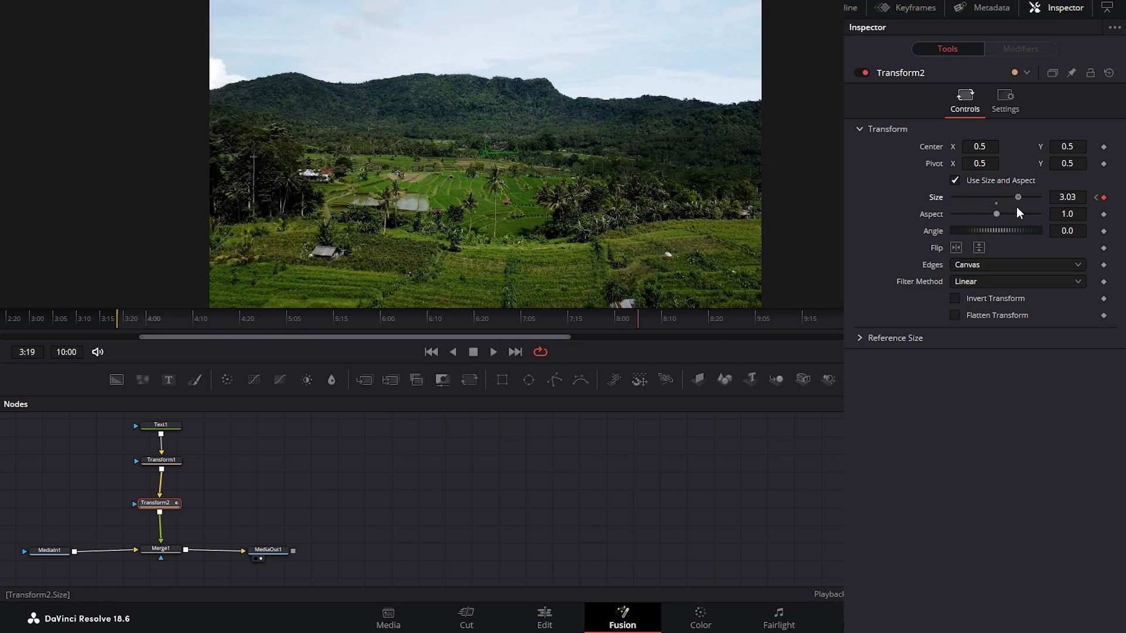
drag(1017, 197, 1015, 197)
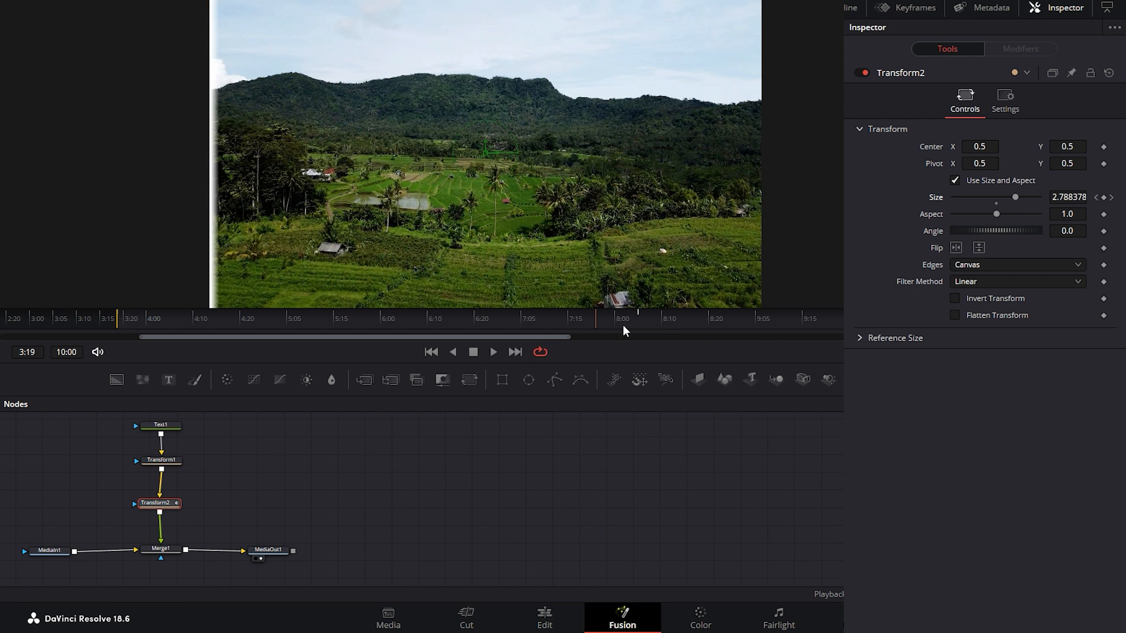
mouse_move(127, 322)
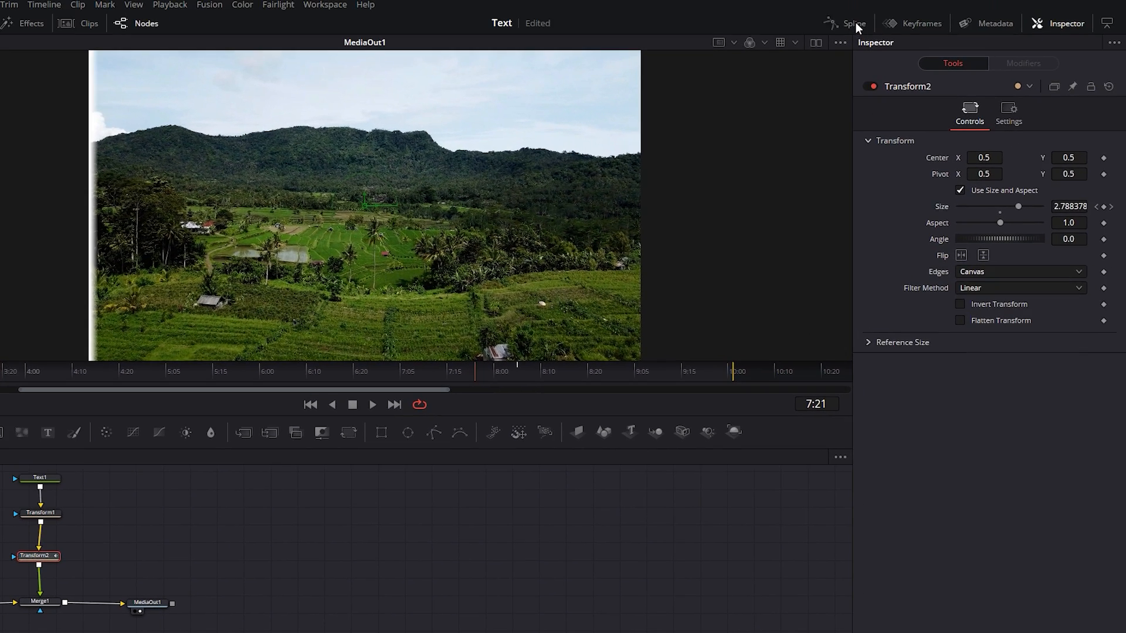
- In the Spline editor, ease Transform2's Size keyframes into an exponential ramp
click(854, 23)
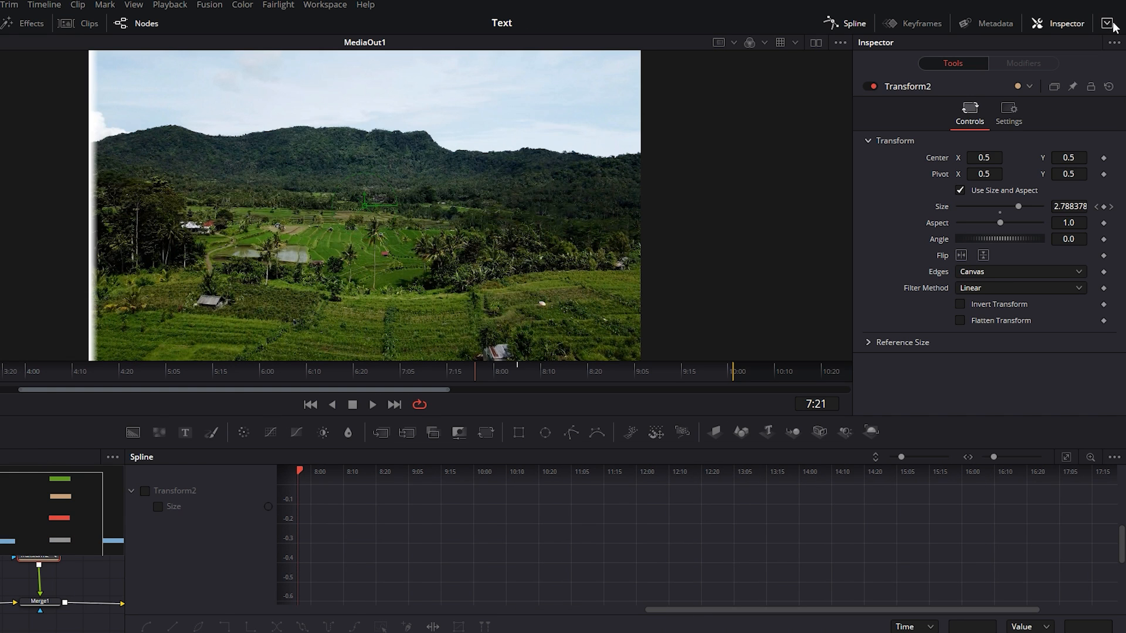
mouse_move(147, 499)
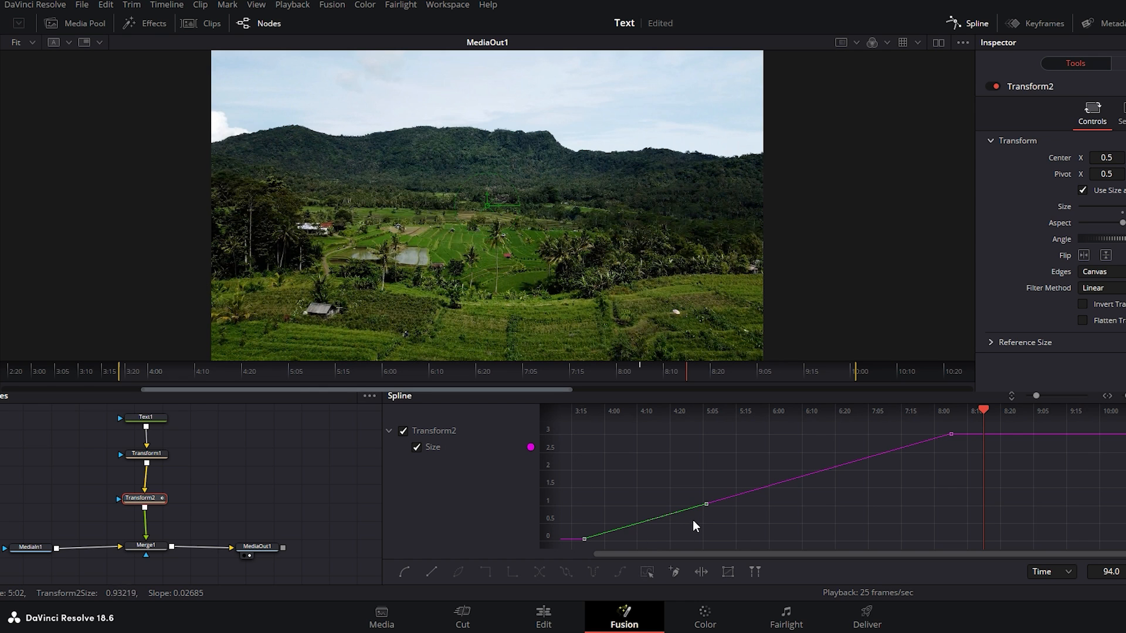
drag(704, 504, 855, 538)
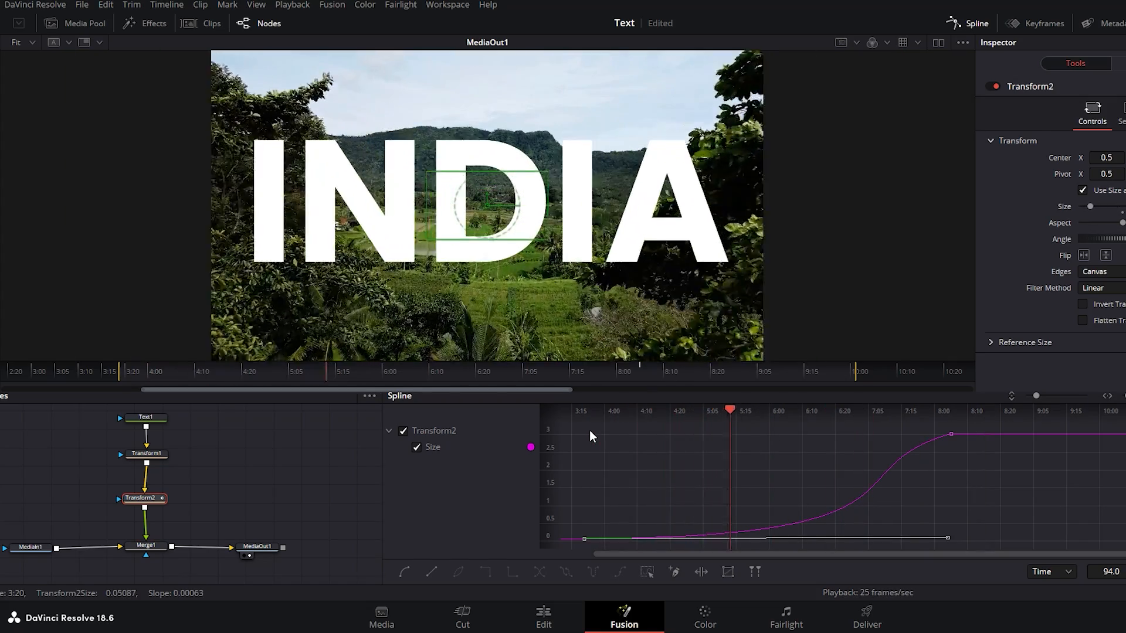
click(877, 410)
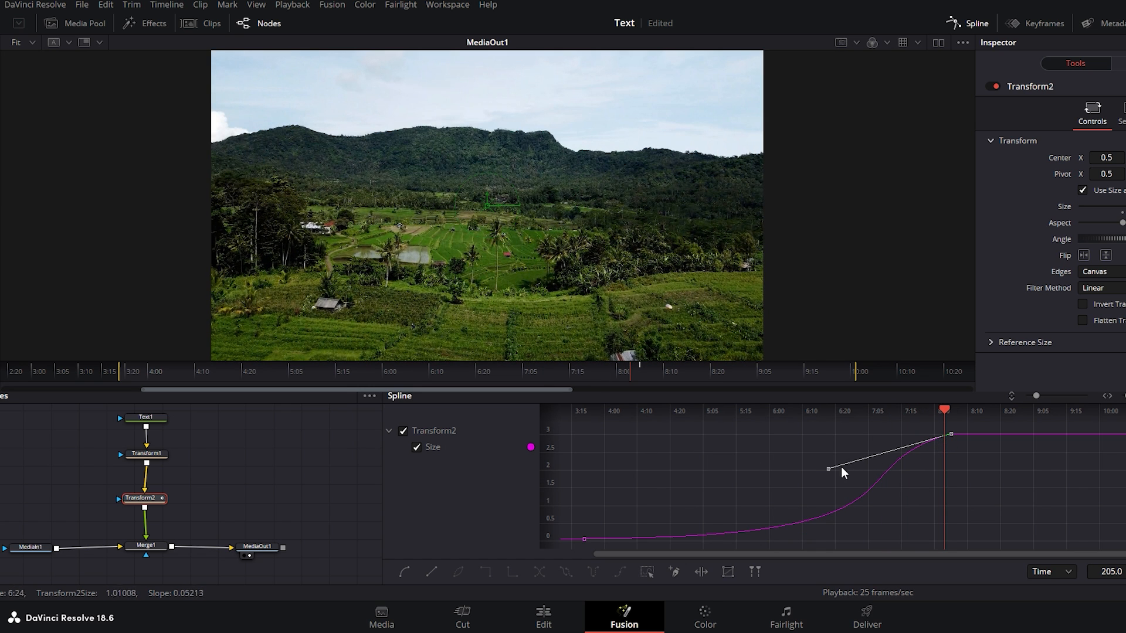
drag(828, 468, 941, 511)
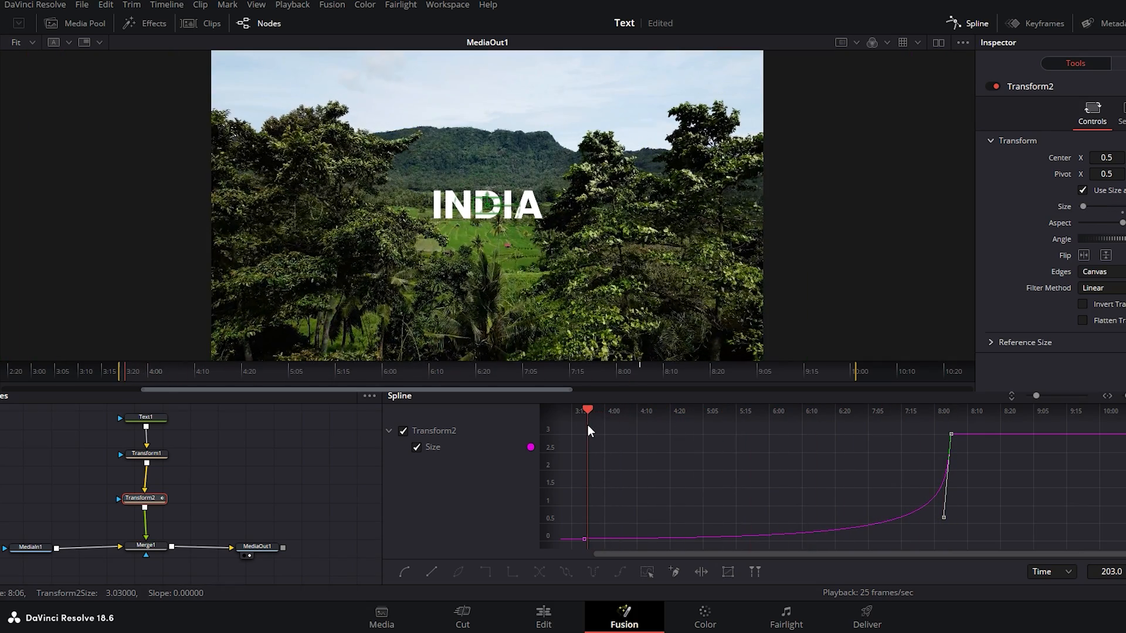
- Scrub through the zoom to check INDIA grows slowly then surges huge
drag(587, 409, 707, 409)
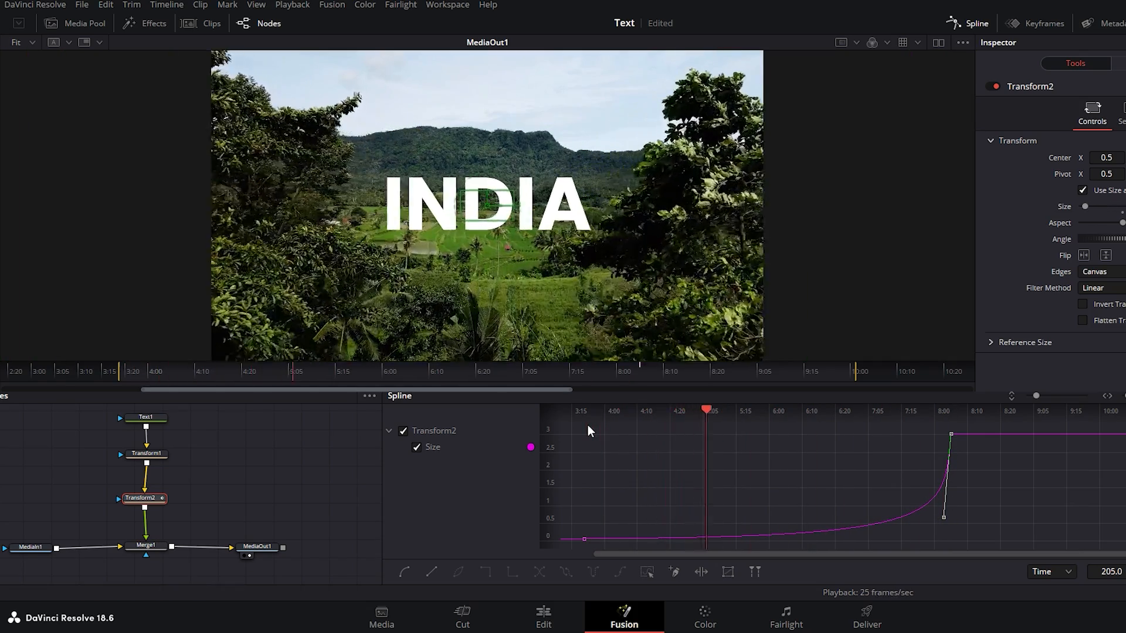
click(858, 409)
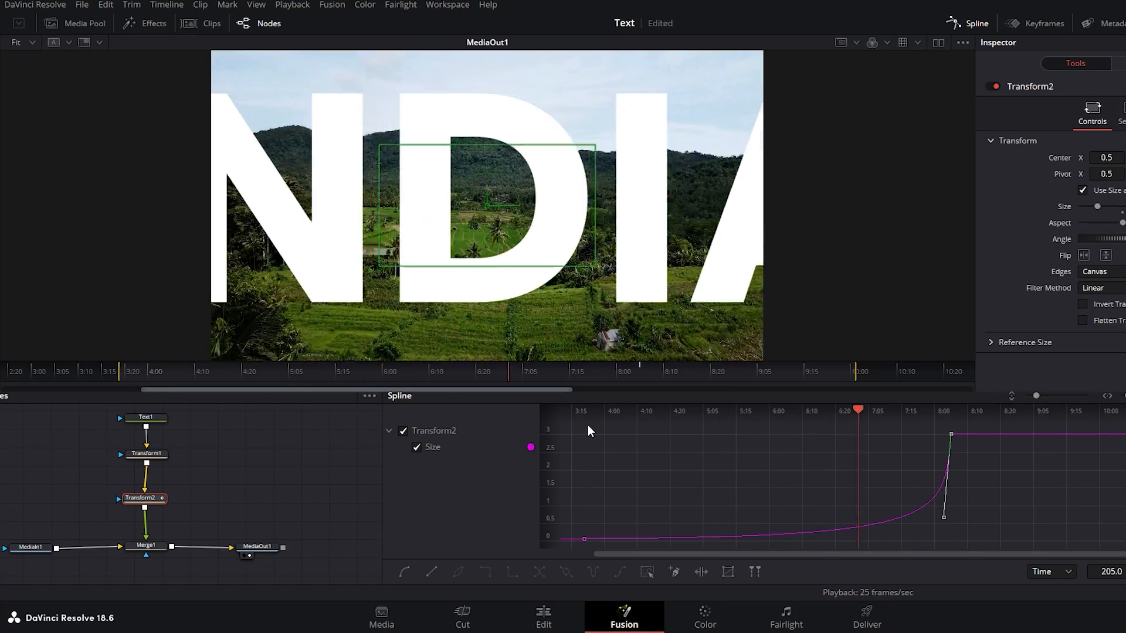
click(1022, 409)
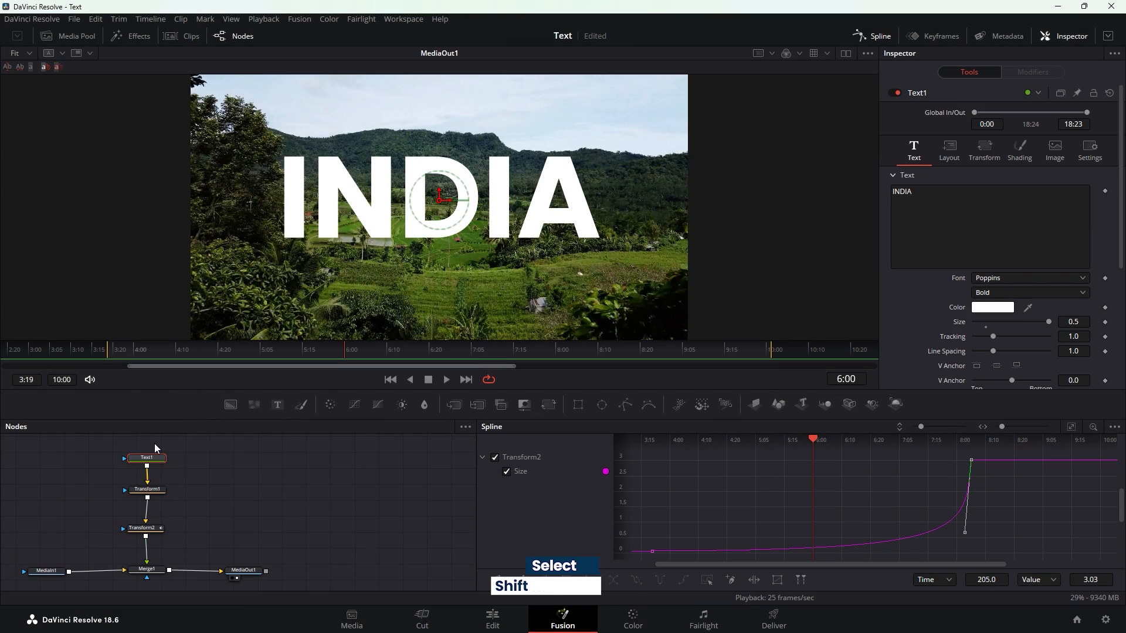
- Insert a Drop Shadow node after Text1 from the Shift+Space tool search
key(shift+space)
text(Drop Shadow)
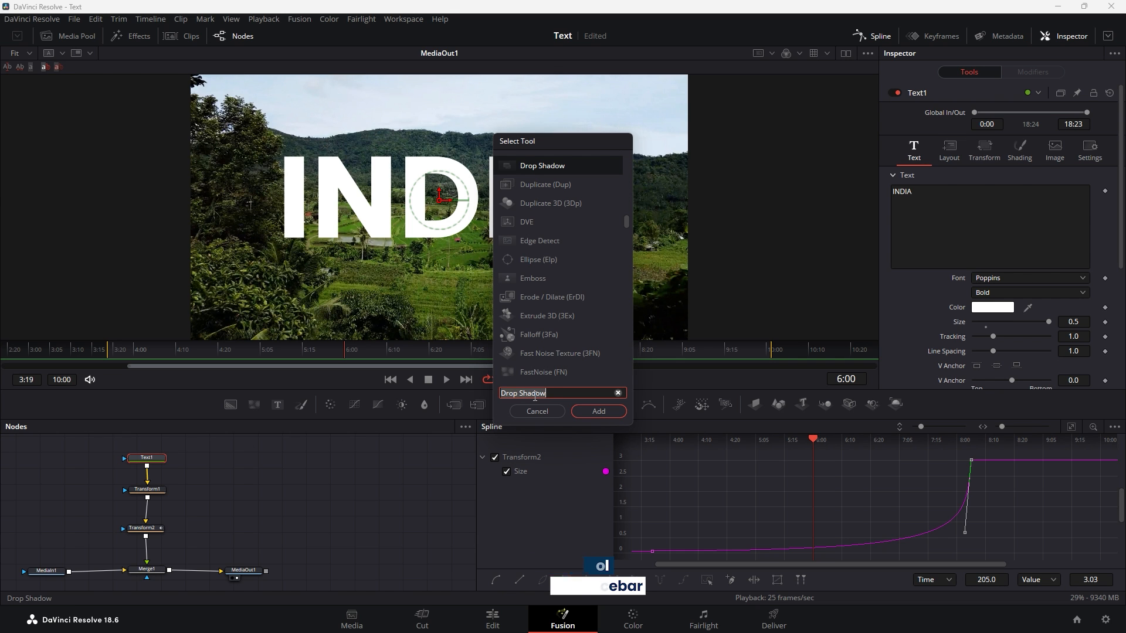
mouse_move(604, 341)
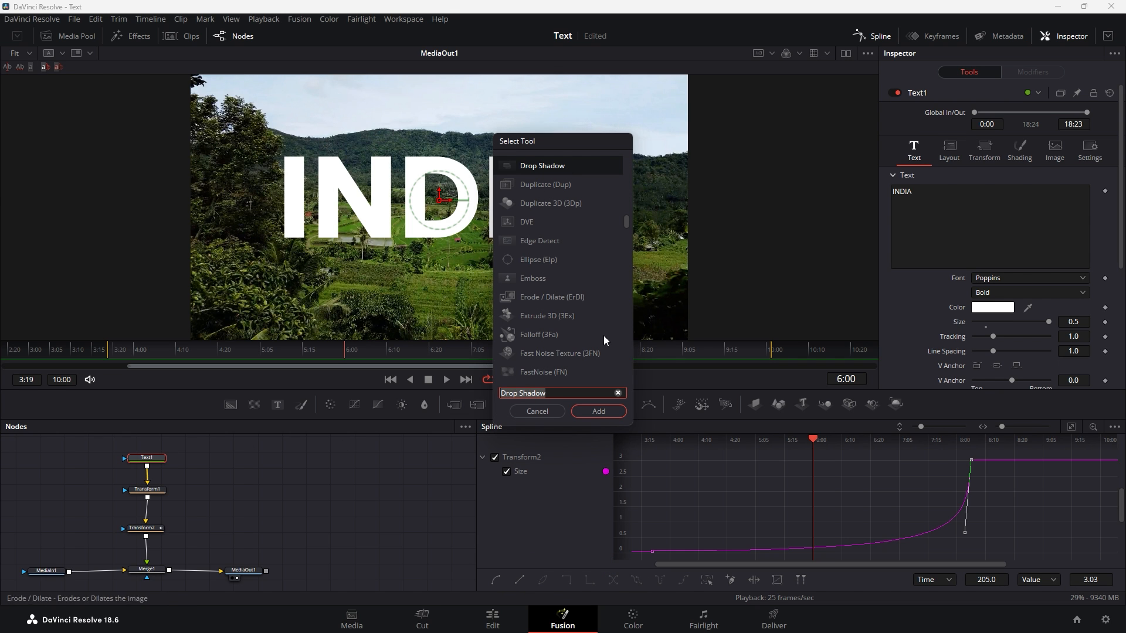
click(597, 412)
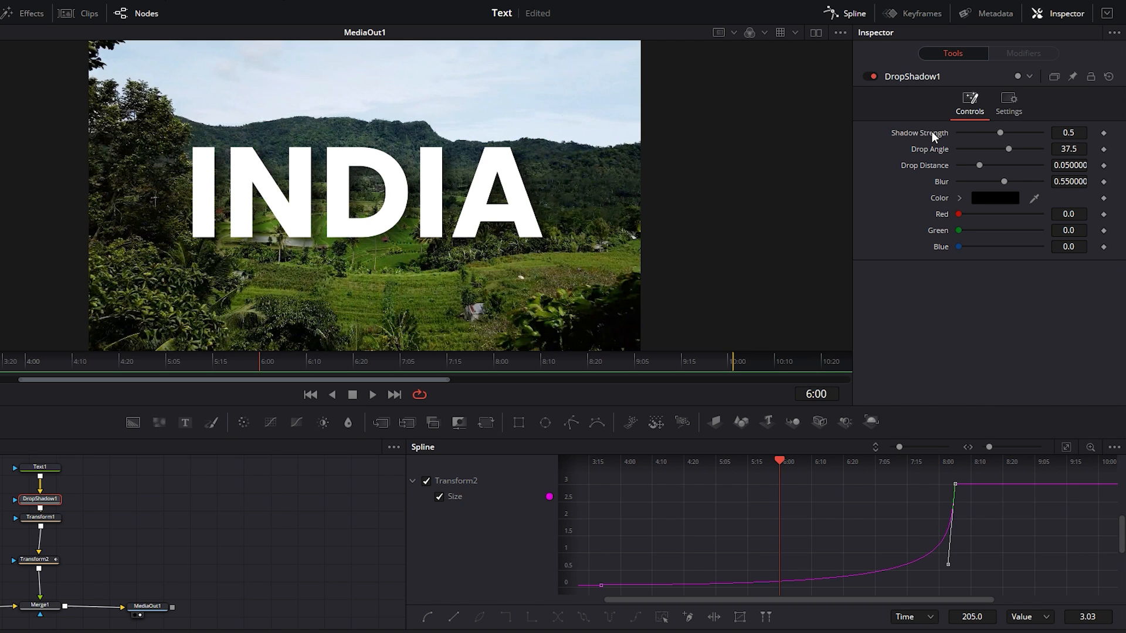
- Set the shadow to strength 0.827, angle -31, with smaller blur and distance
drag(1001, 134, 1010, 133)
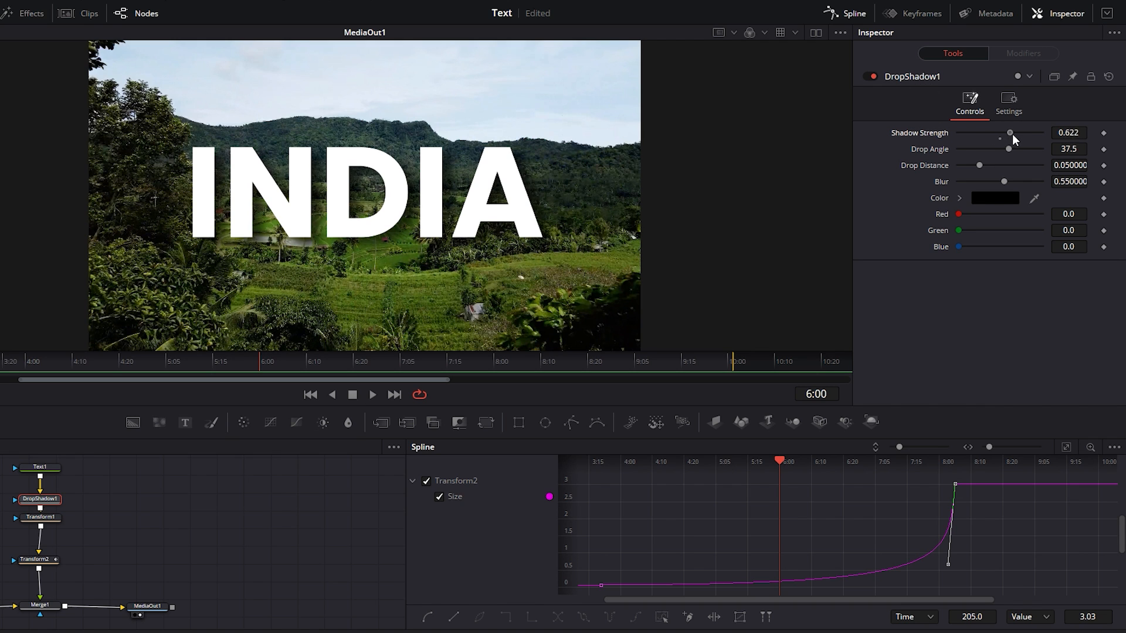
drag(1010, 133, 1026, 133)
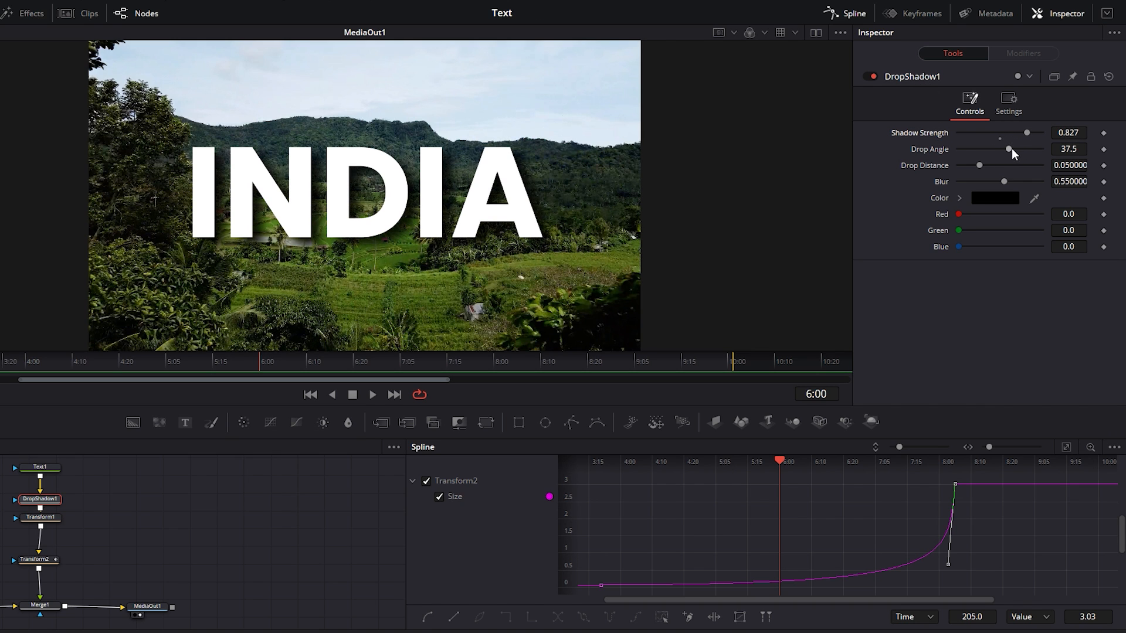
drag(1009, 149, 993, 149)
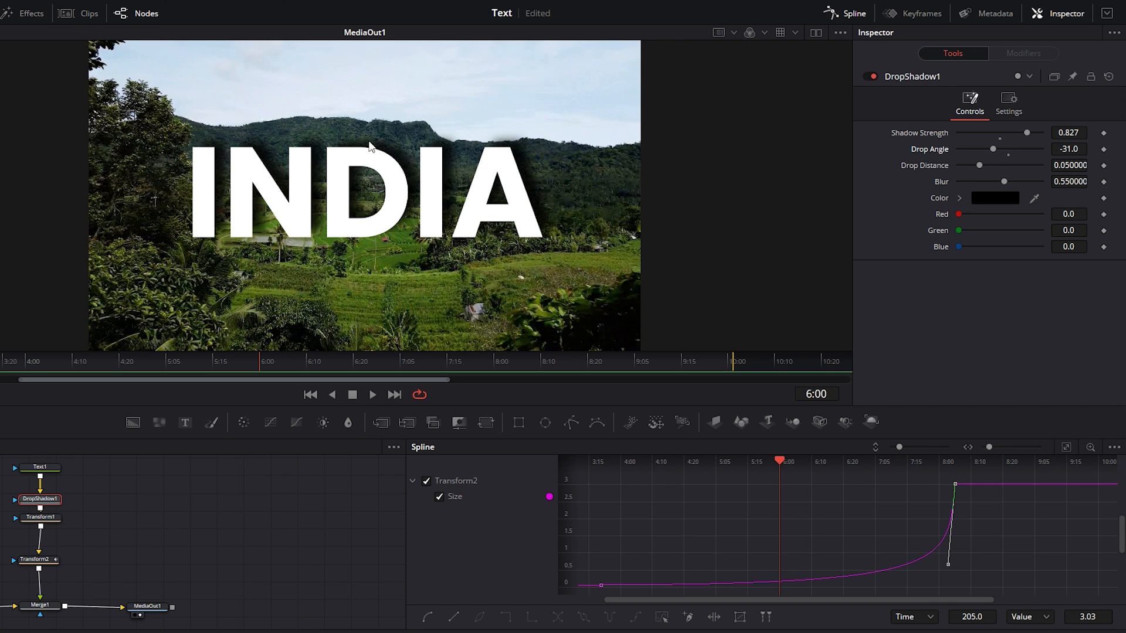
mouse_move(964, 170)
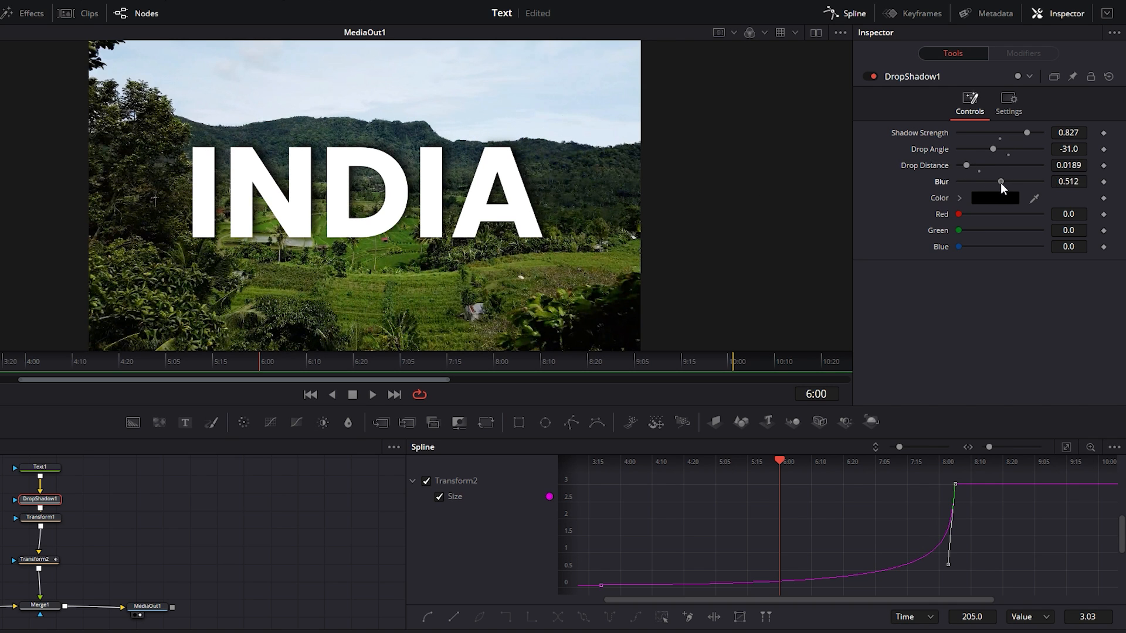
drag(1000, 181, 977, 181)
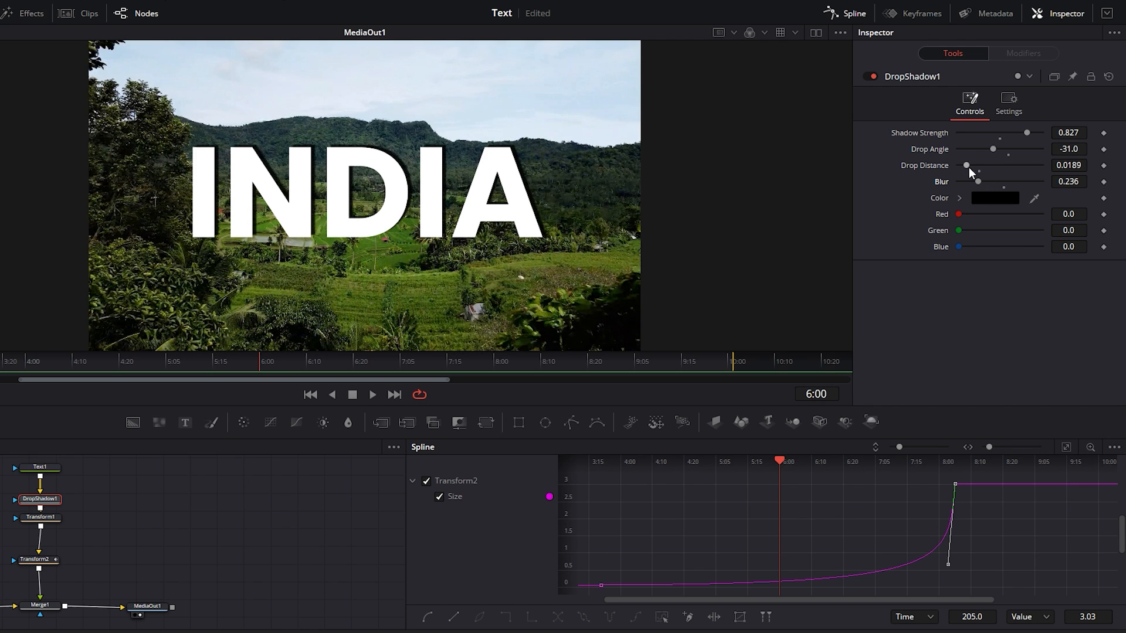
drag(968, 166, 966, 165)
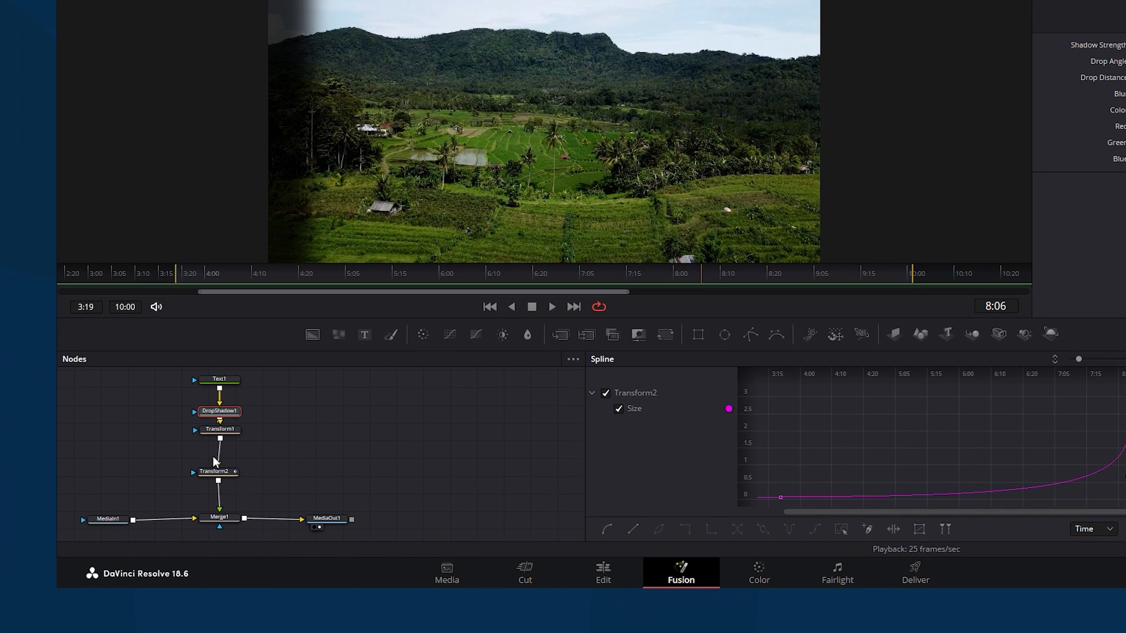
- Raise Transform2's final Size keyframe from 3.03 to about 3.48
click(216, 473)
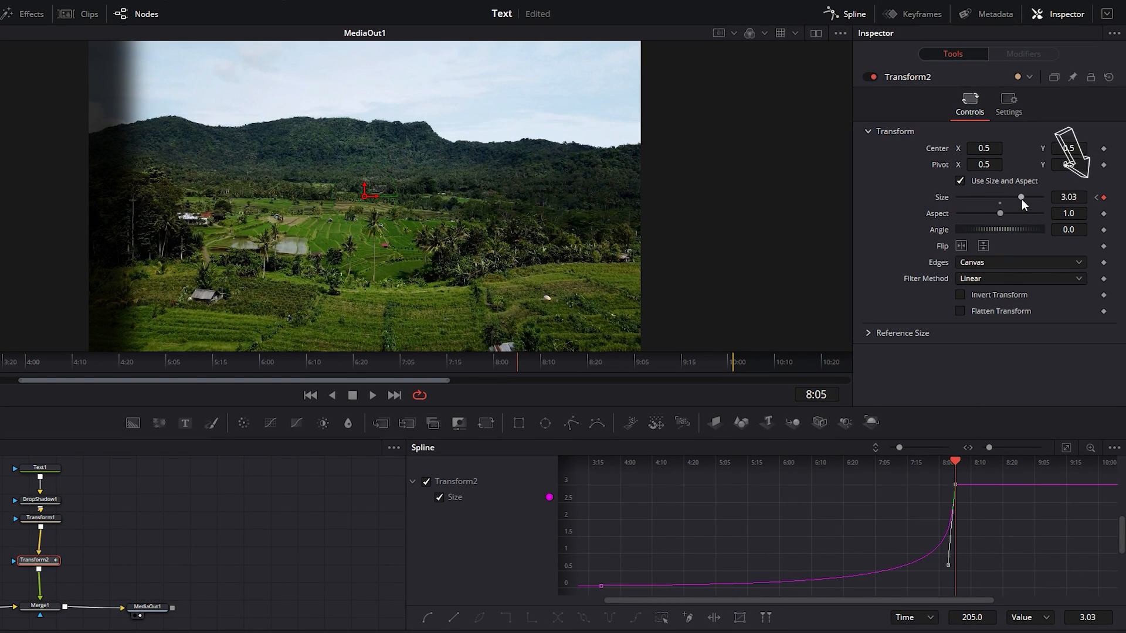
drag(1020, 198, 1025, 198)
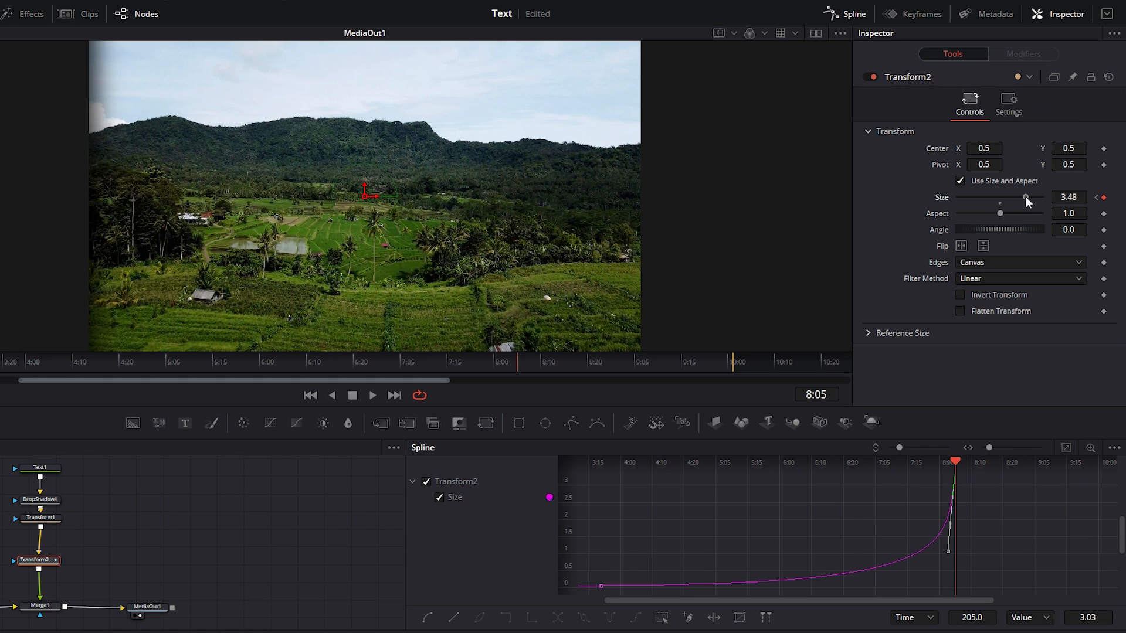
drag(1026, 198, 1026, 198)
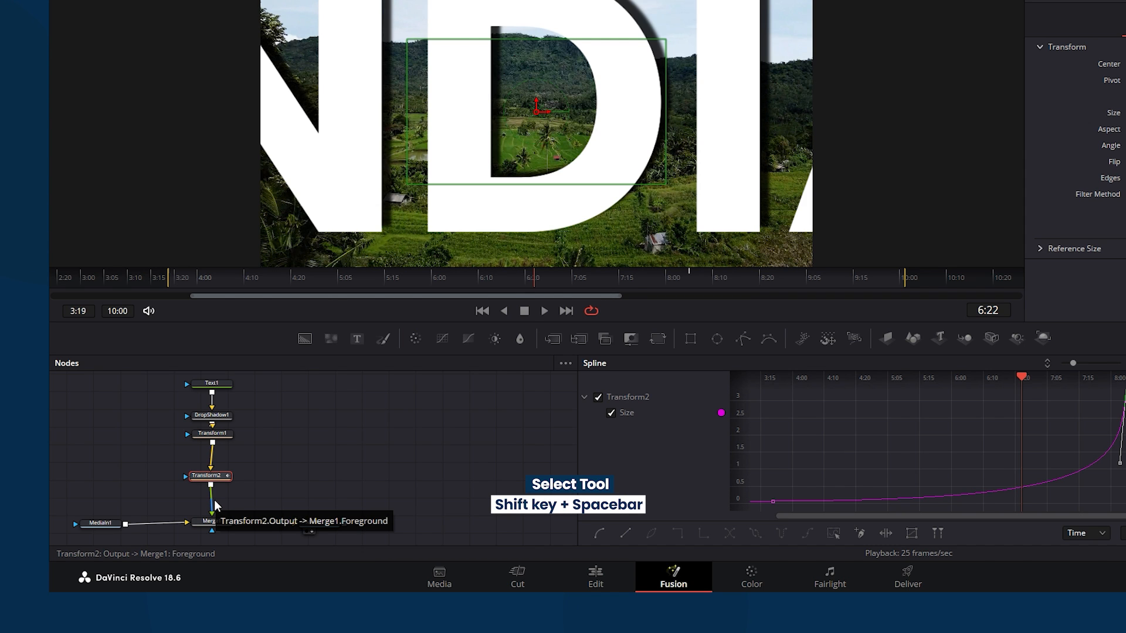
- Insert a Blur node between Transform2 and Merge1 and show its settings
key(shift+space)
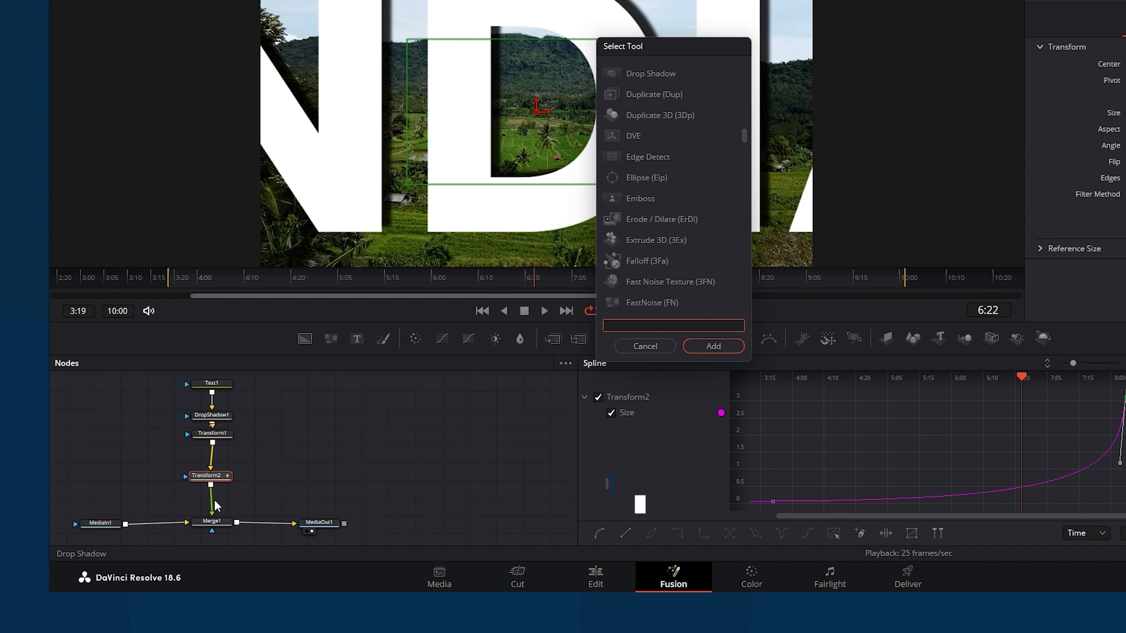
text(blu)
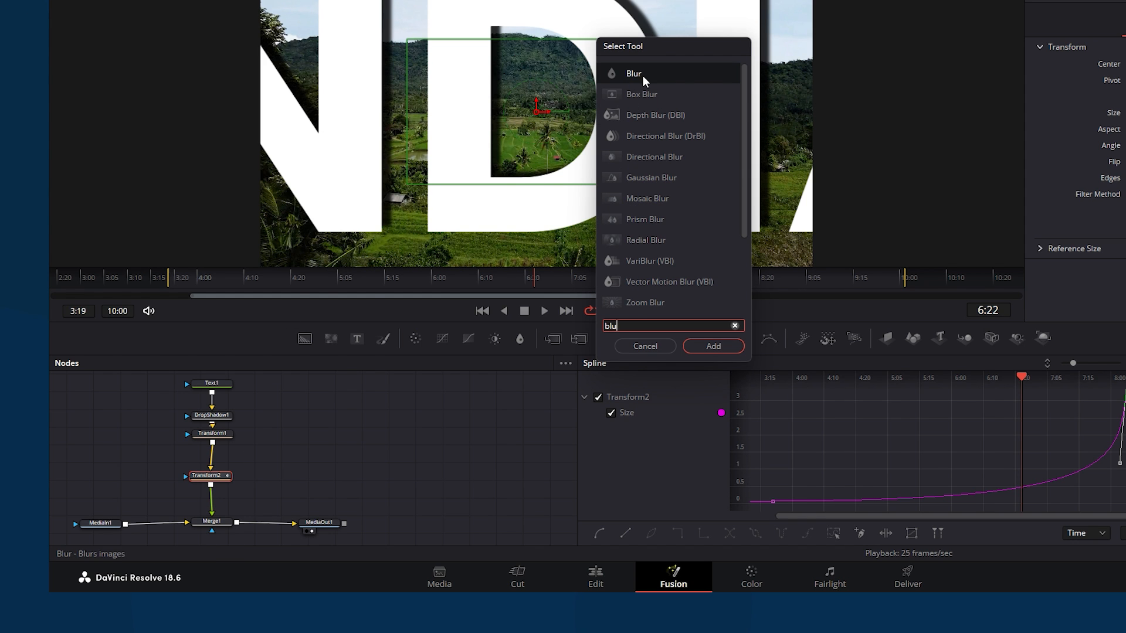
click(713, 346)
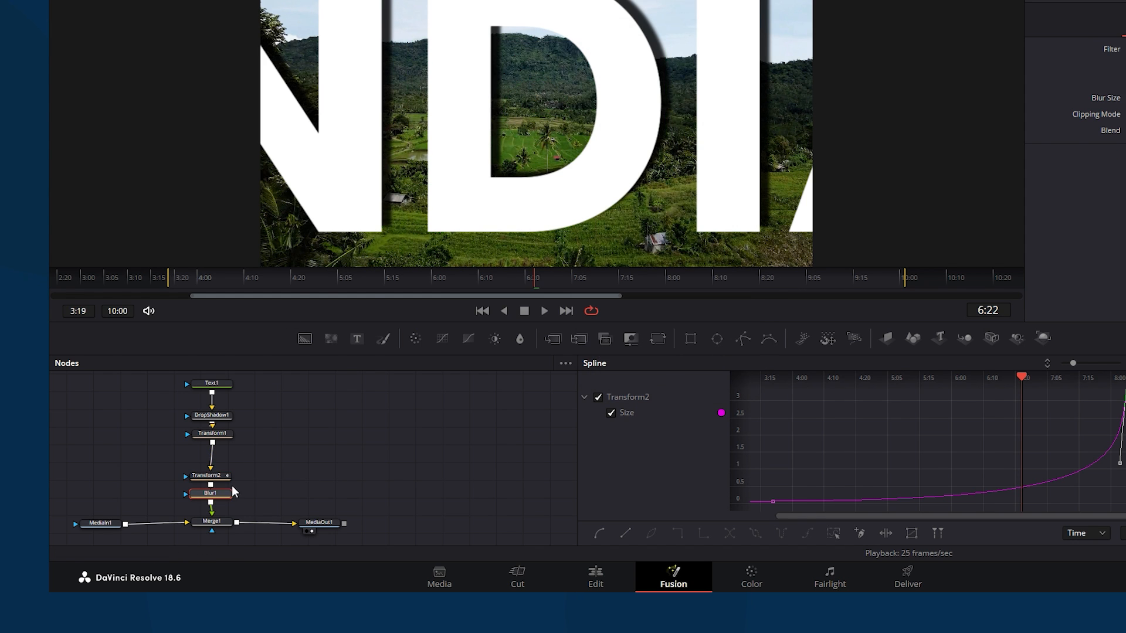
click(210, 460)
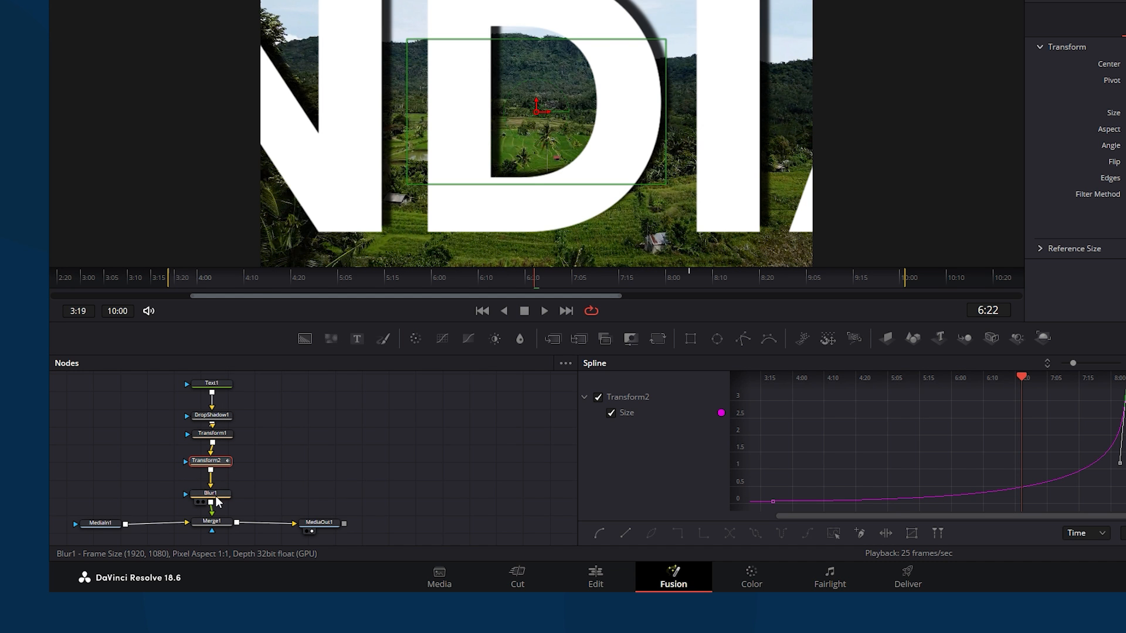
click(210, 493)
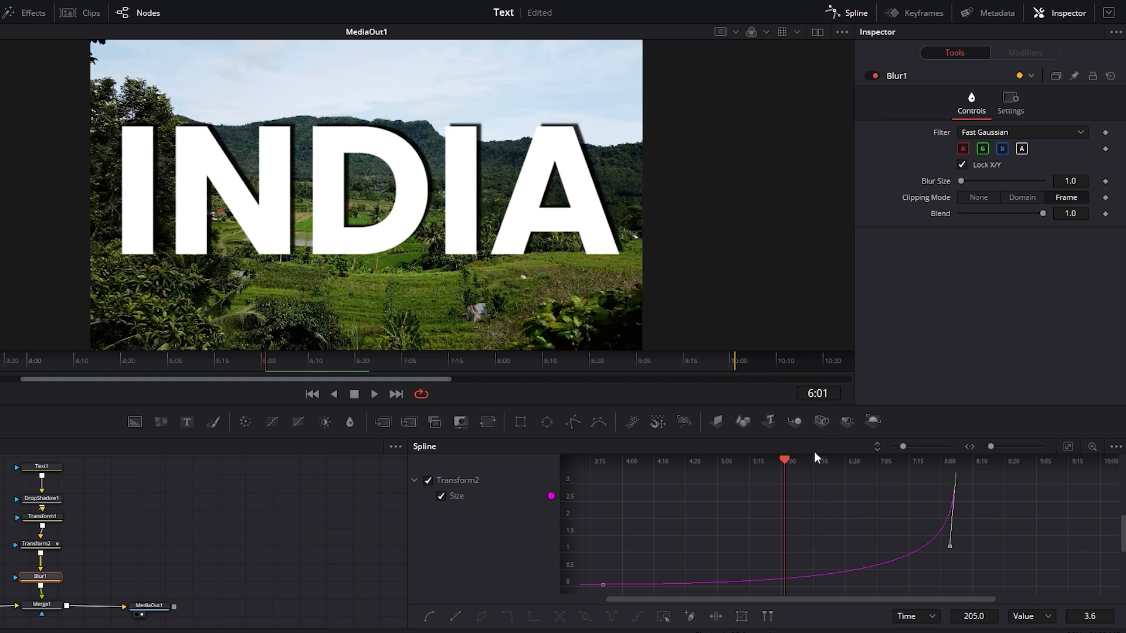
- Keyframe Blur Size rising to about 18.9 near the zoom's end, easing its curve
click(1105, 181)
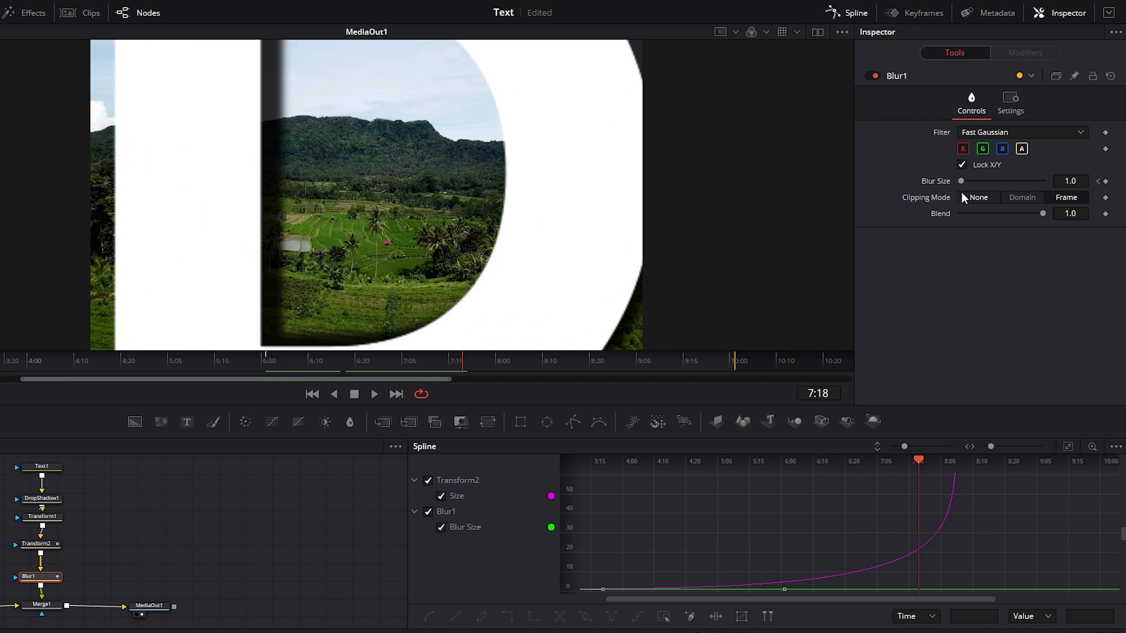
drag(960, 180, 981, 180)
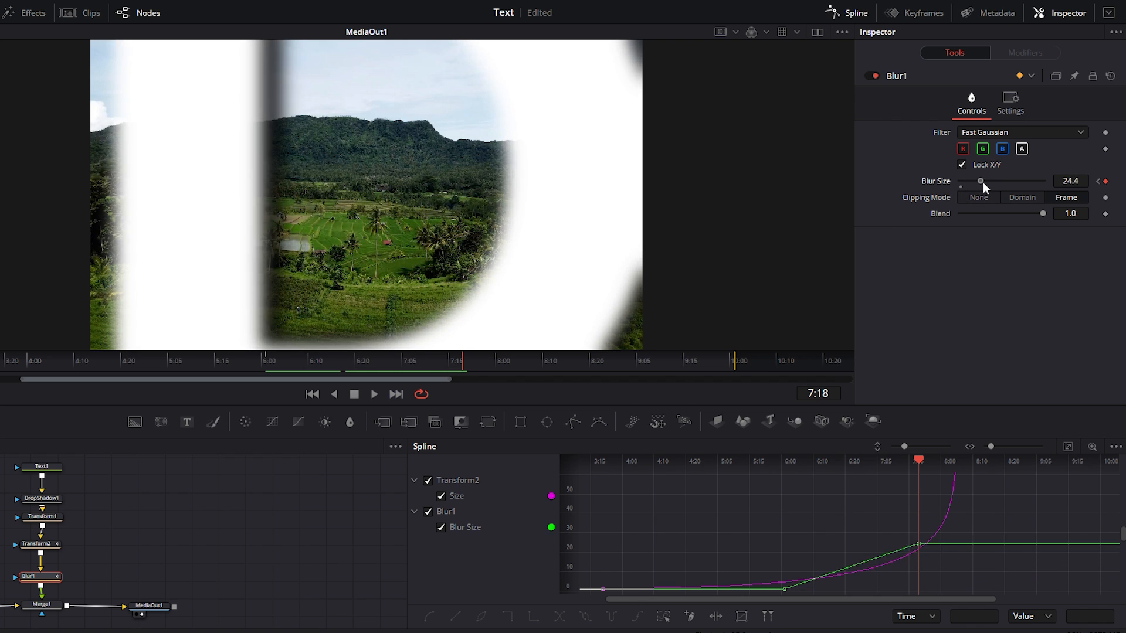
drag(918, 545, 822, 585)
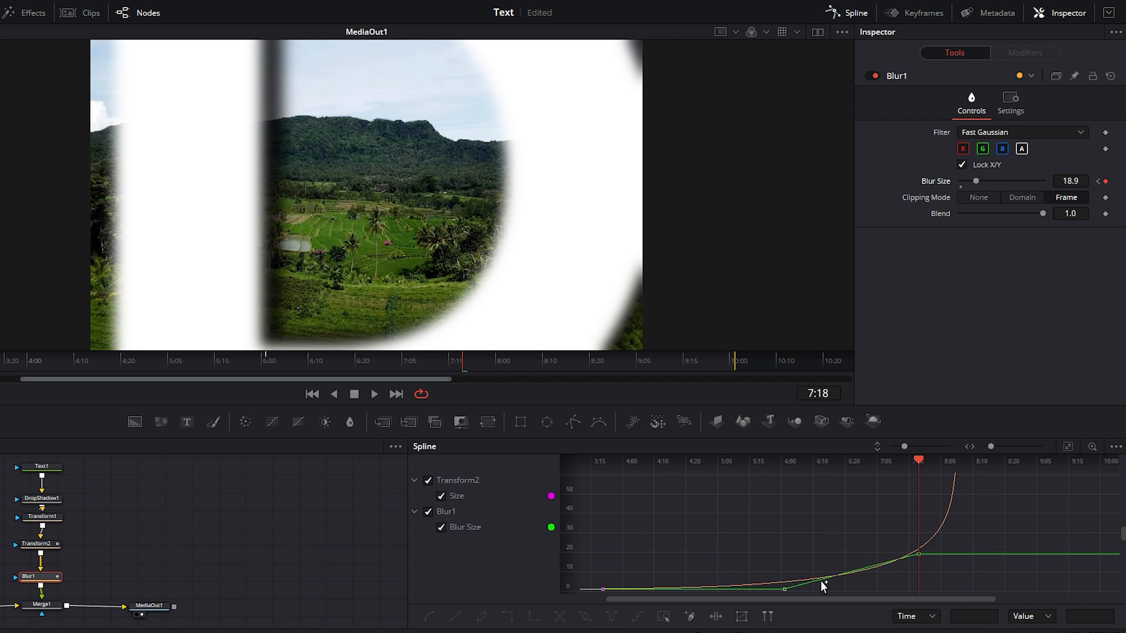
click(826, 579)
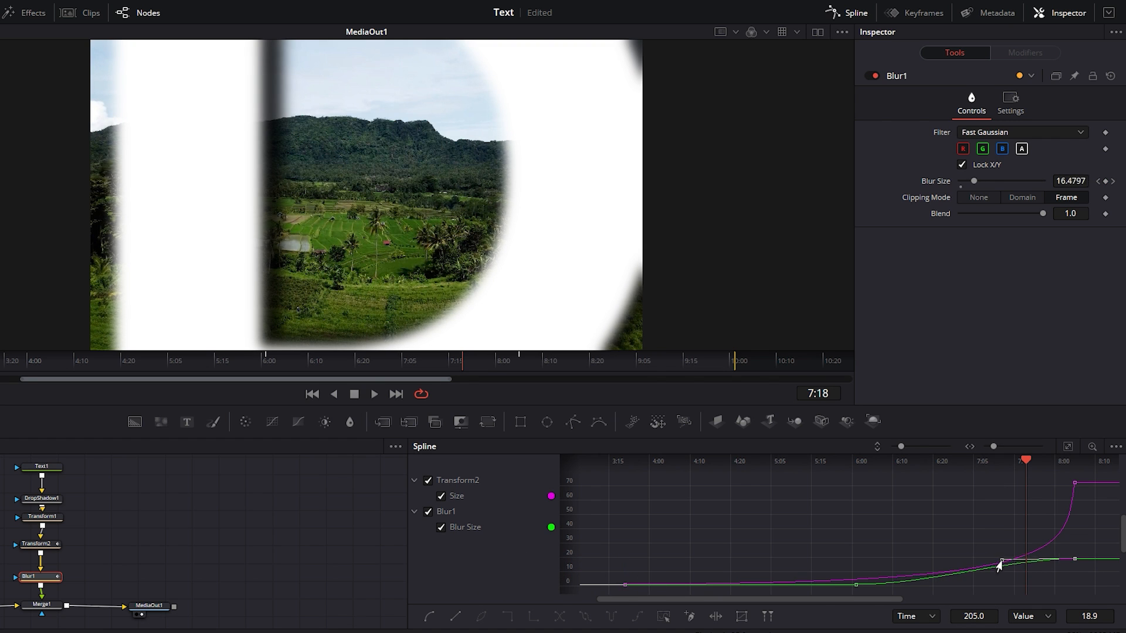
drag(998, 564, 1020, 574)
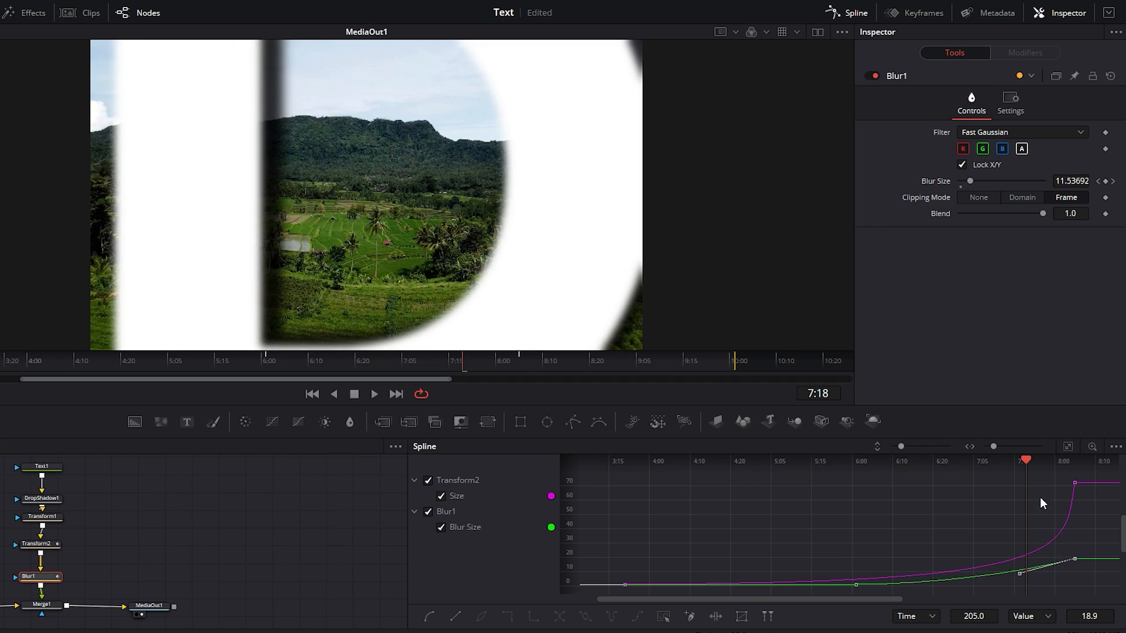
drag(1026, 460, 1038, 459)
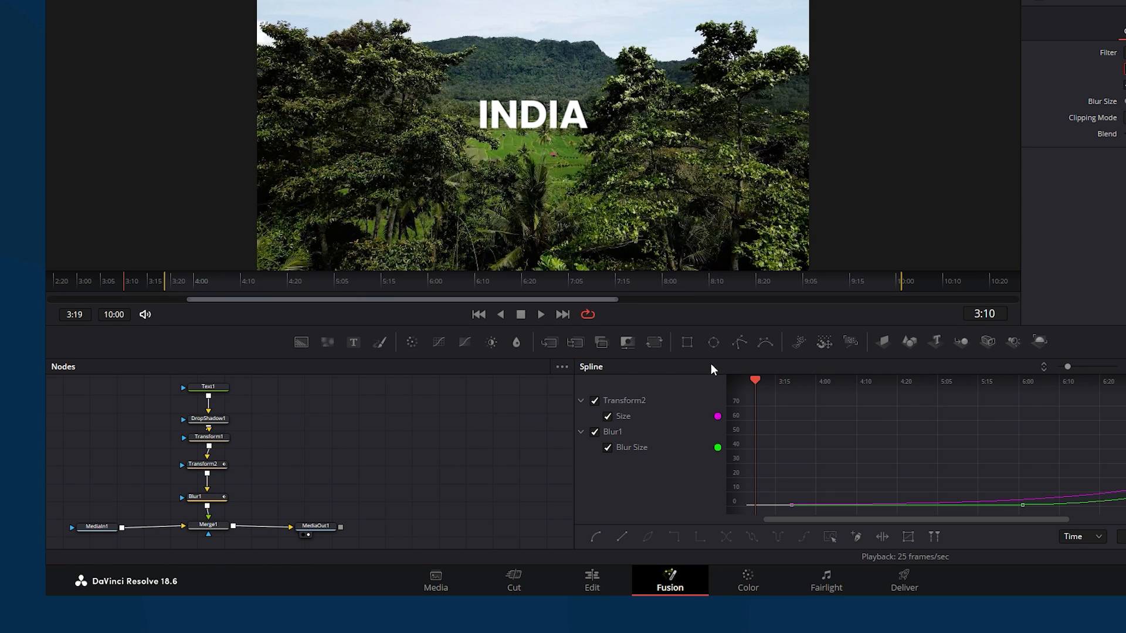
- Fit the frame and trace an inverted, keyframed Polygon1 mask around the D's inner hole
click(739, 342)
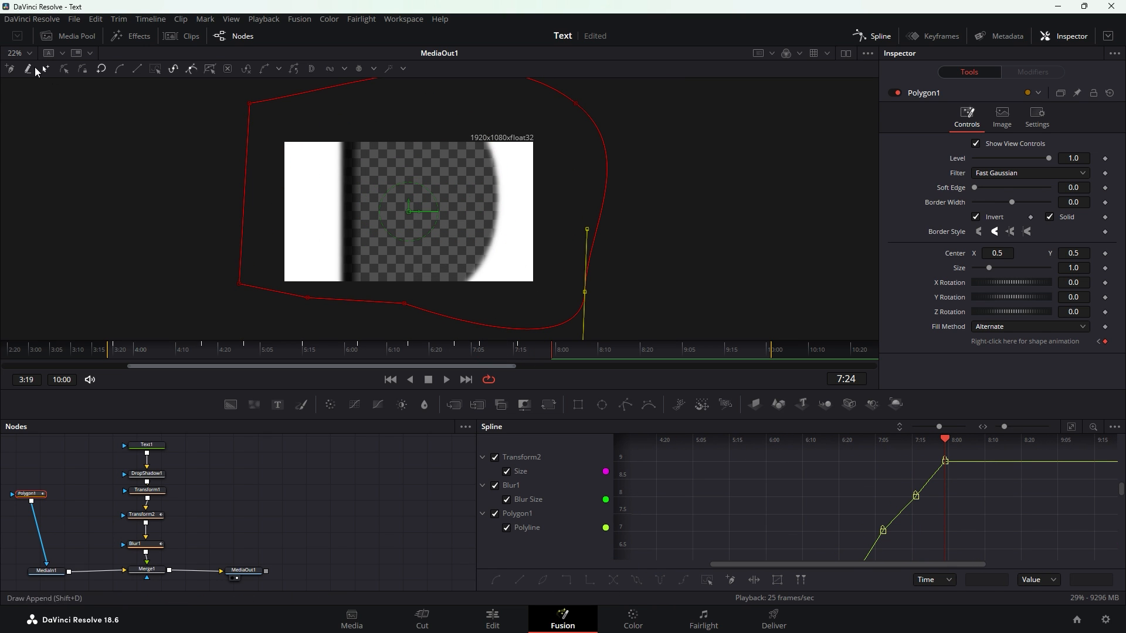
click(16, 53)
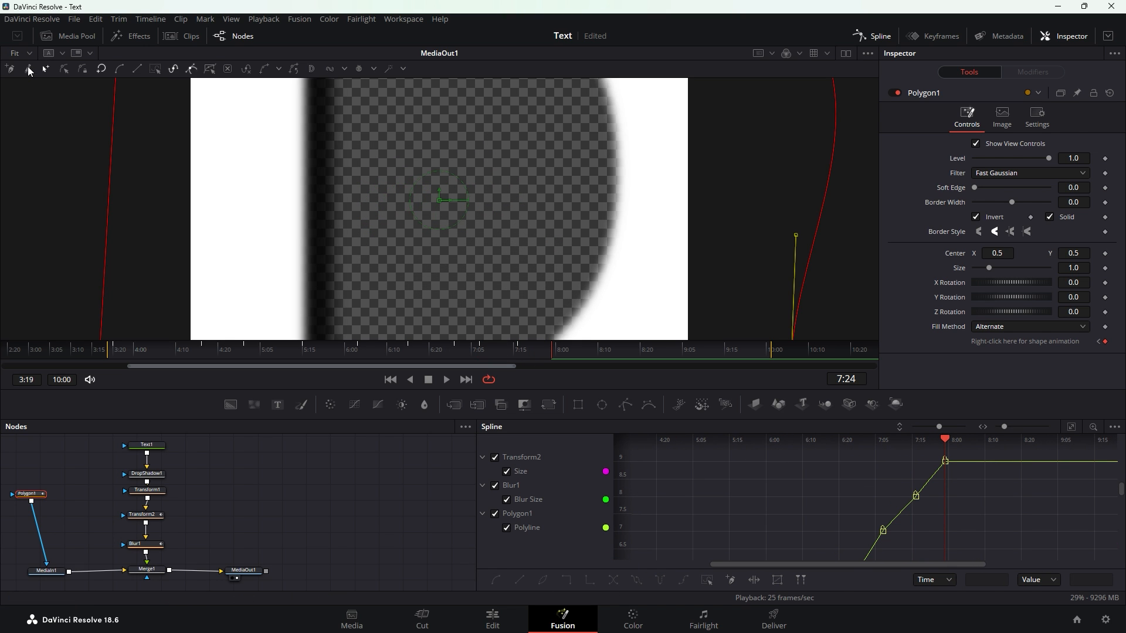
click(546, 352)
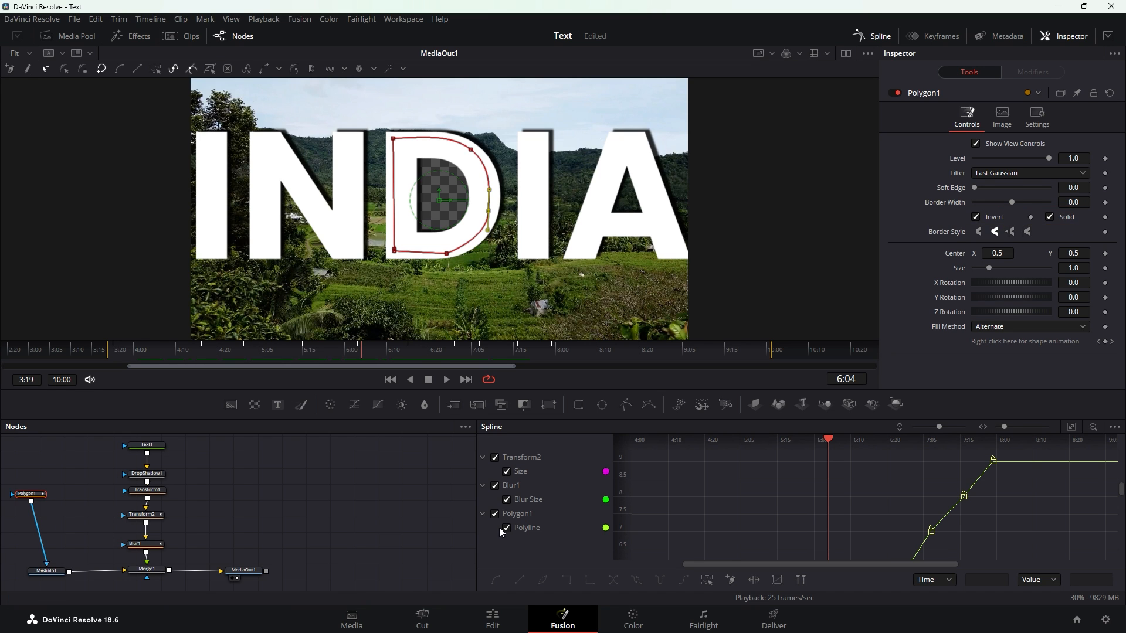
- Move Zoom Through Trees up to Video 2 and align the house aerial clip beneath it
click(492, 619)
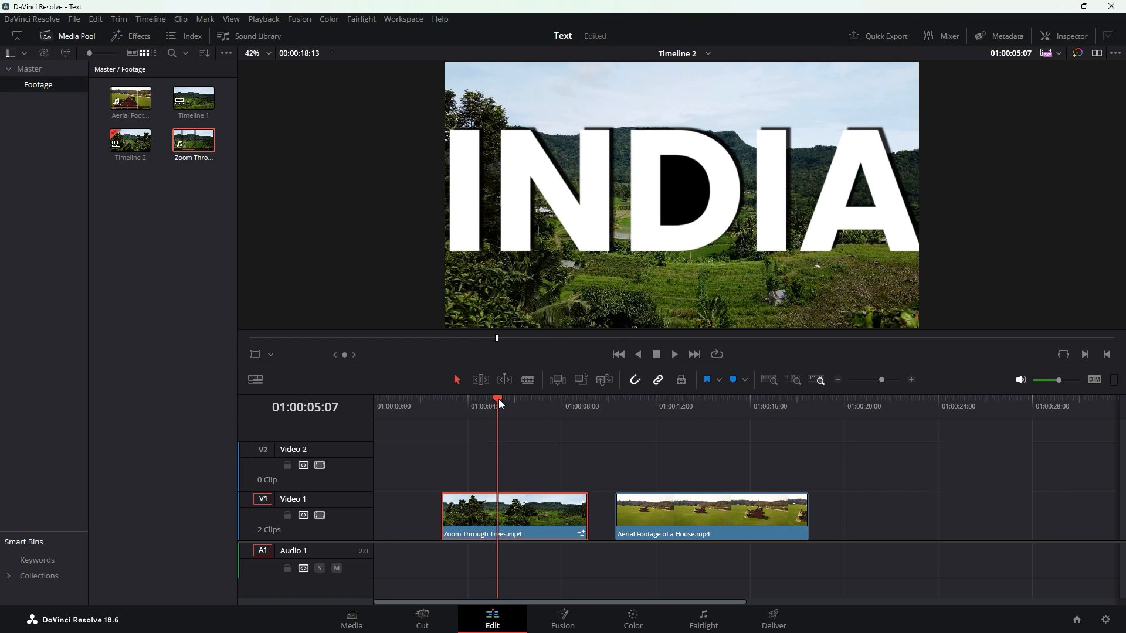
drag(513, 516, 517, 464)
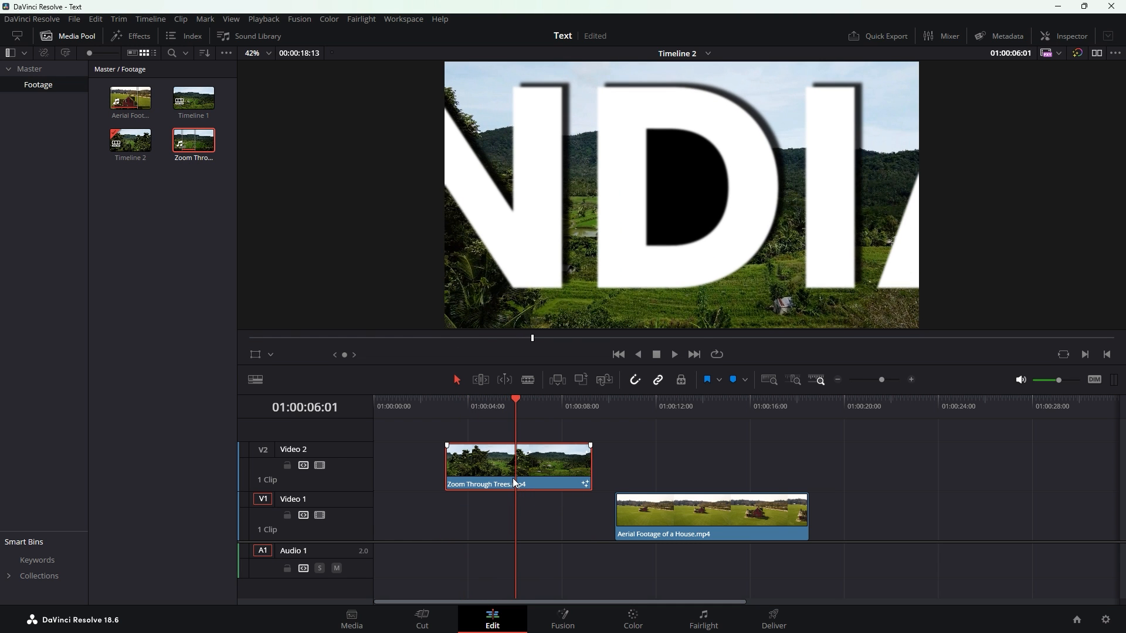
drag(710, 514, 540, 513)
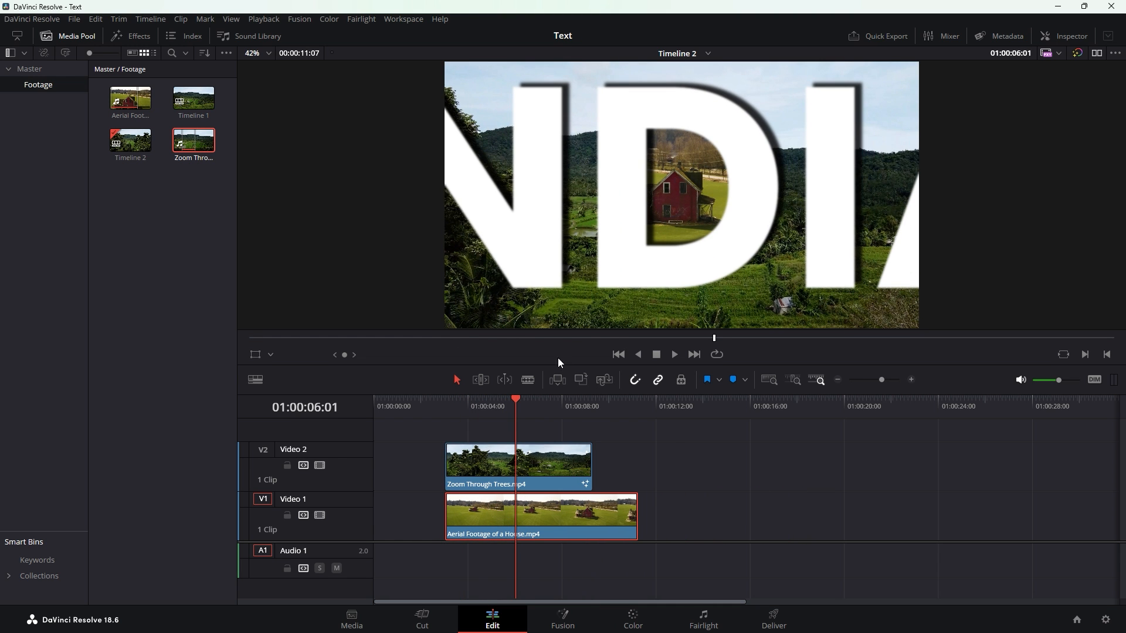
- Play back the transition from the title start to check the house shows through
click(673, 355)
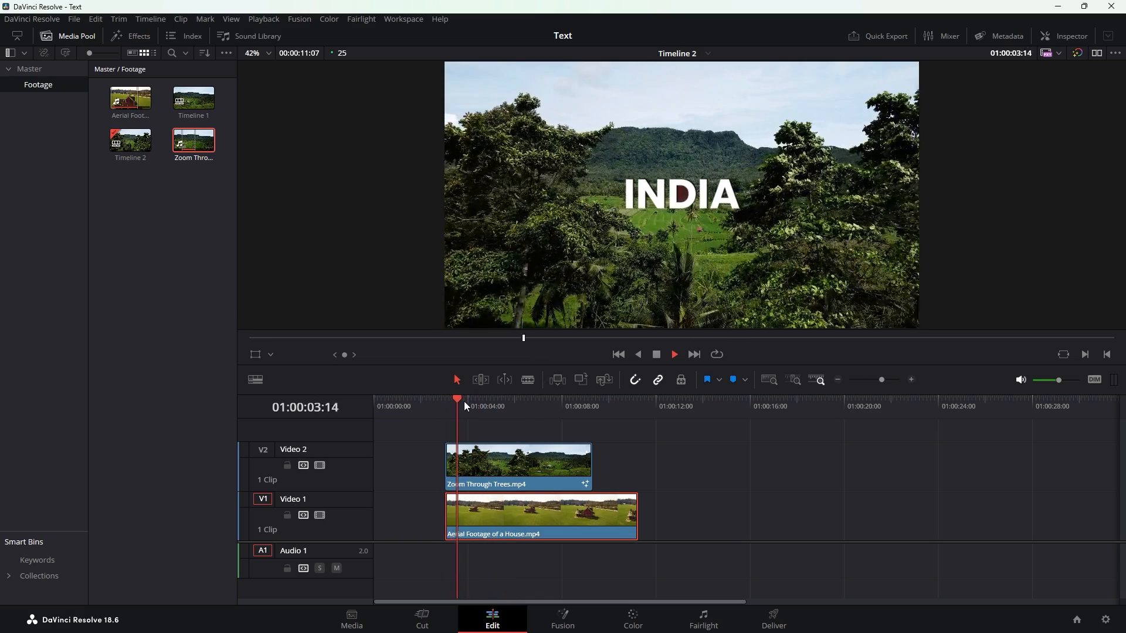
click(672, 354)
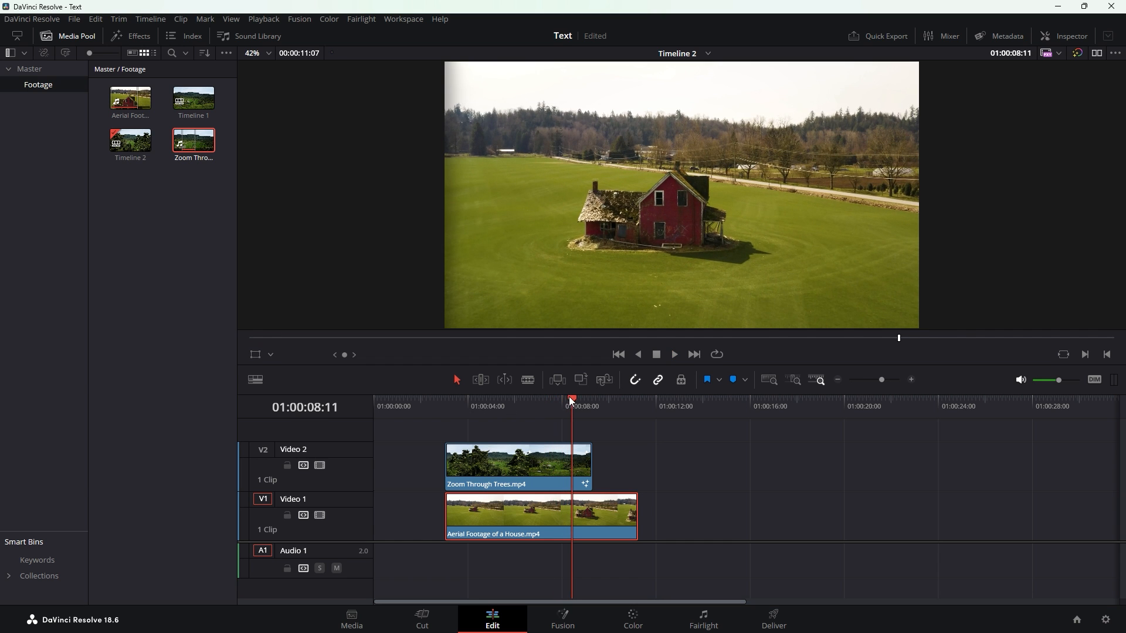
click(489, 400)
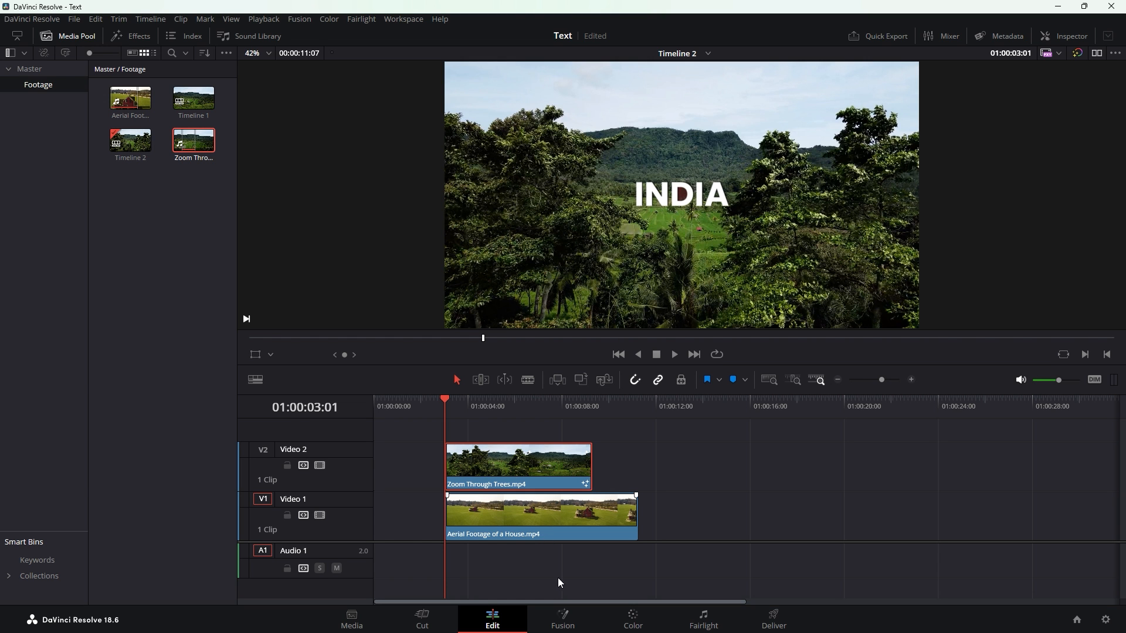
click(563, 618)
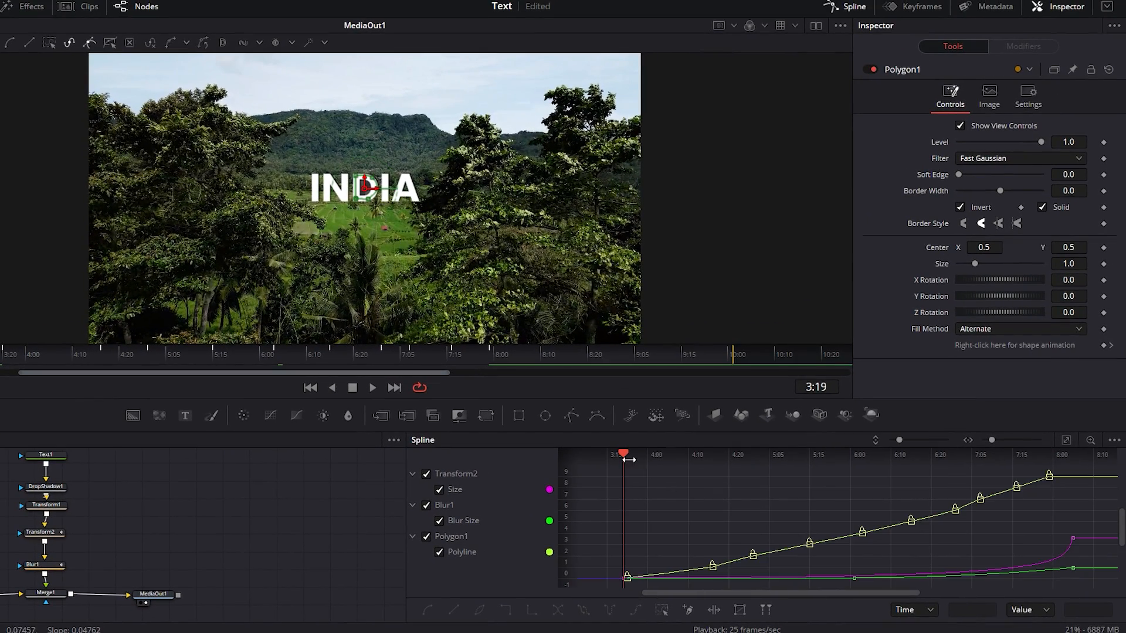
- Keyframe Polygon1 Border Width from about -0.034 back to zero and set Soft Edge to 0.0126
drag(623, 454, 642, 454)
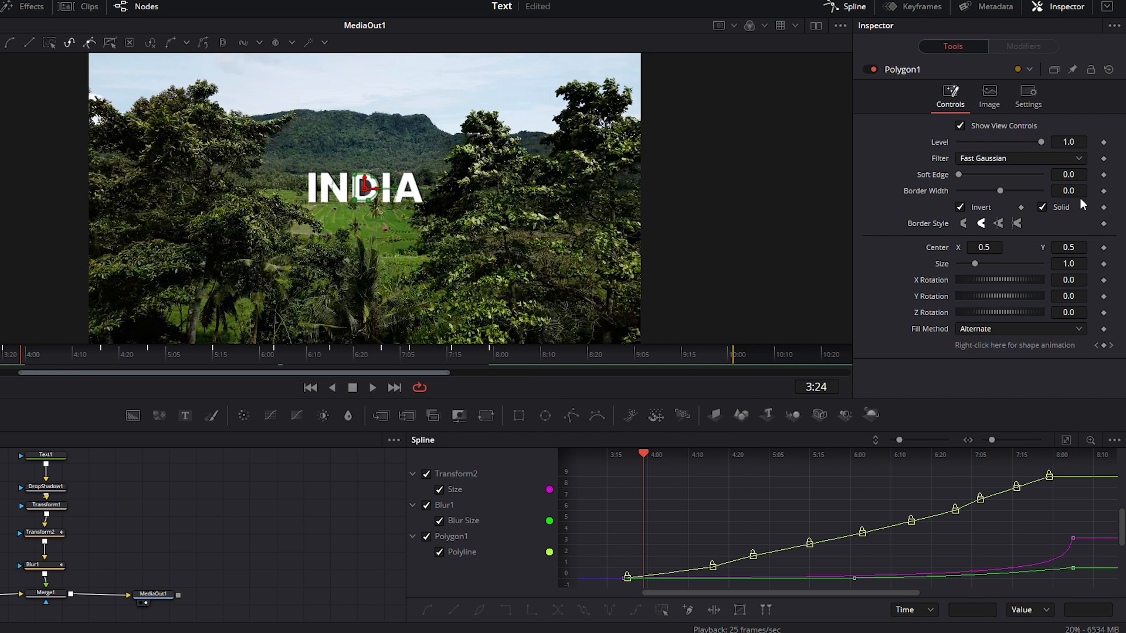
drag(998, 190, 997, 190)
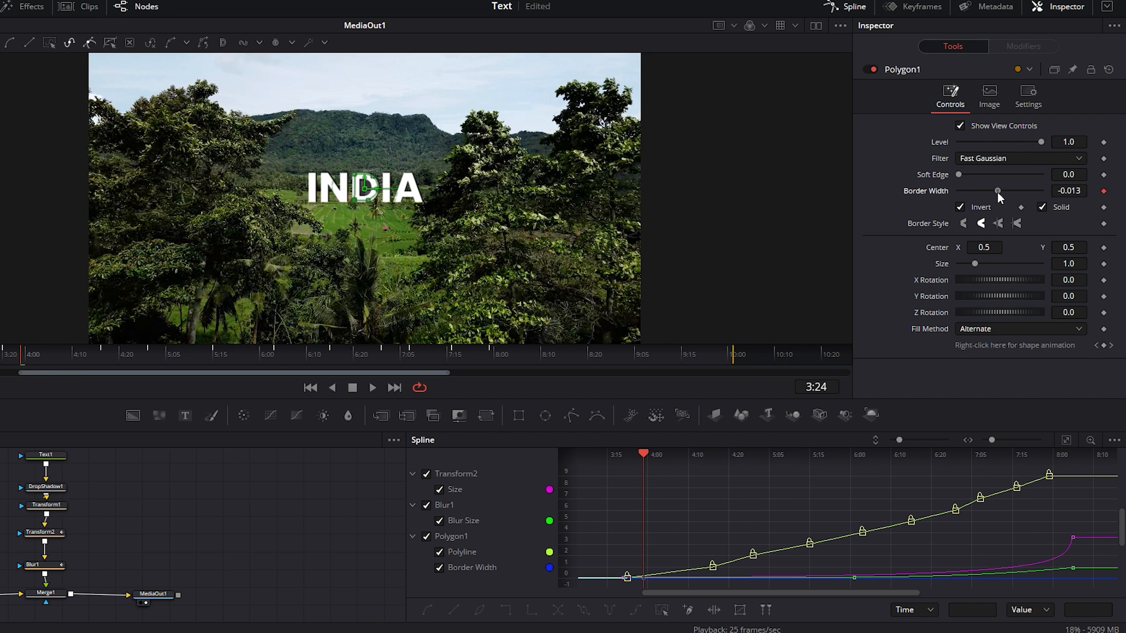
drag(997, 191, 989, 192)
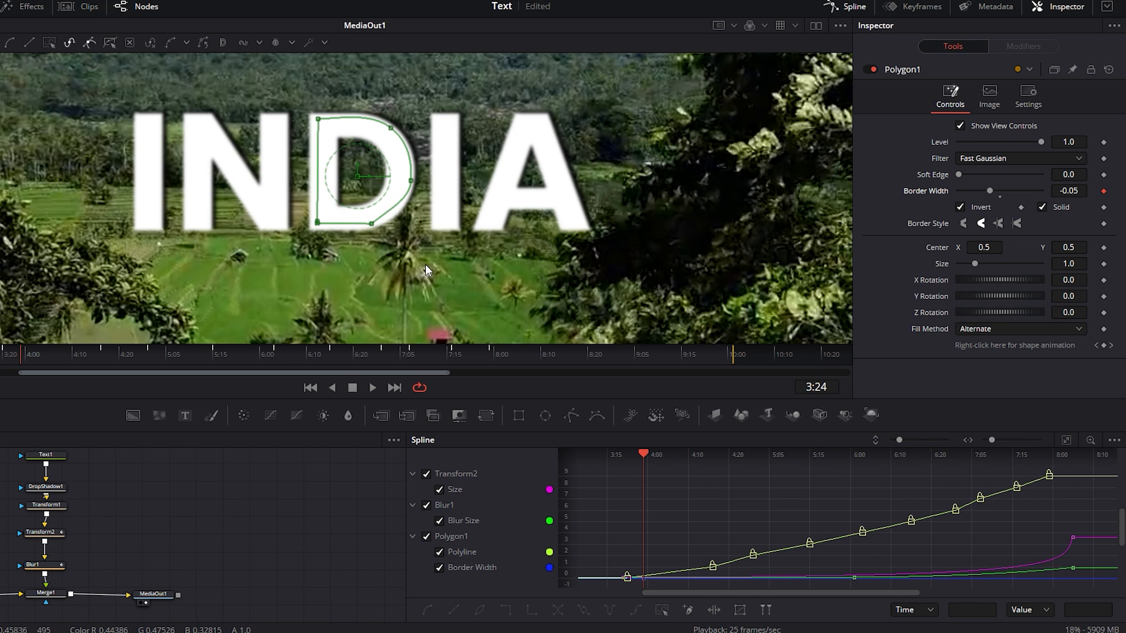
click(810, 454)
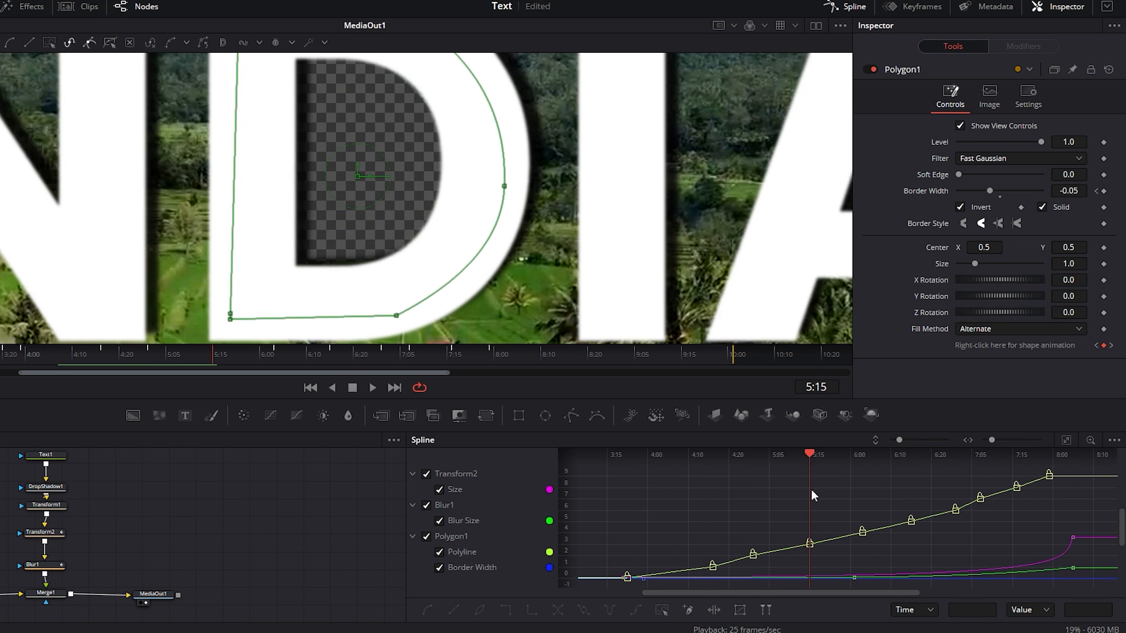
drag(989, 192, 997, 191)
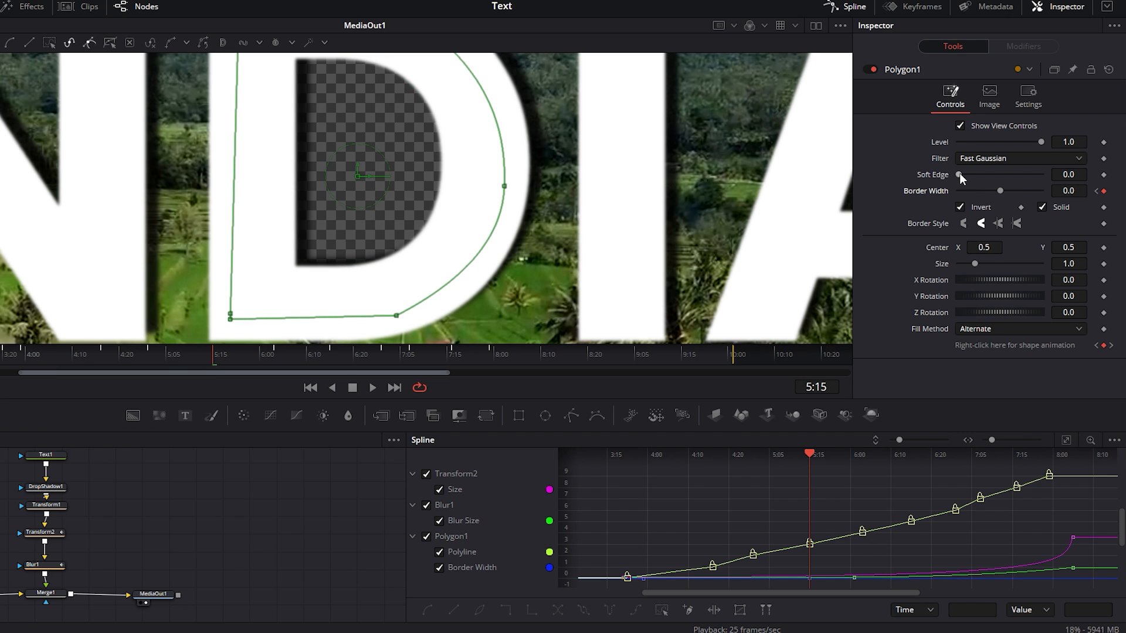
drag(959, 174, 962, 175)
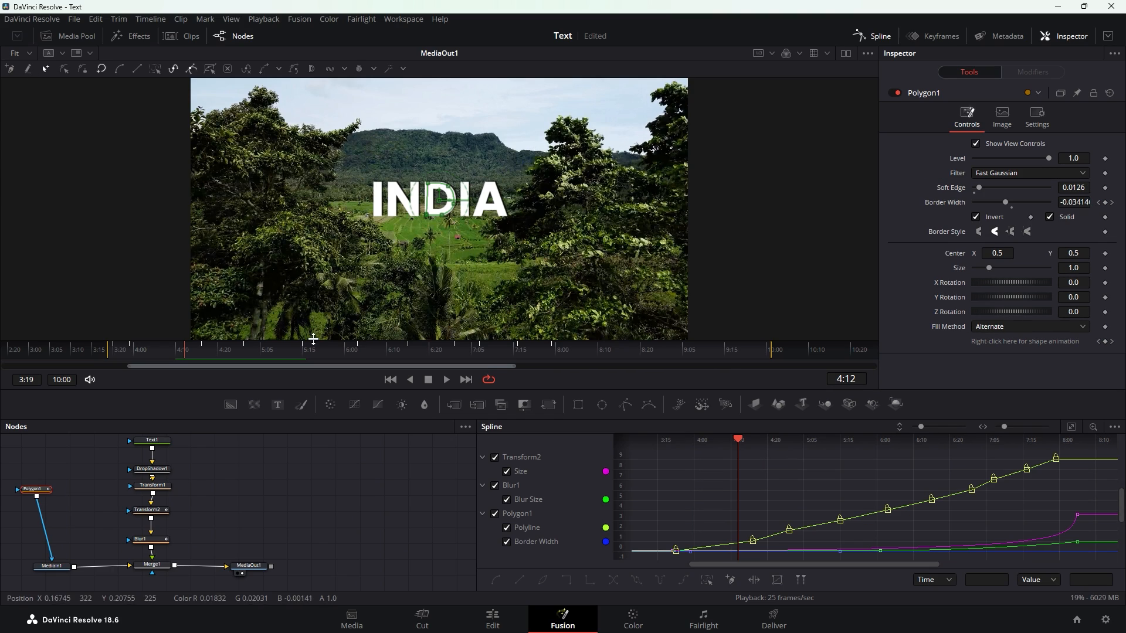
- Play the finished title from its start on the Edit page, showing the red house through the D
click(492, 620)
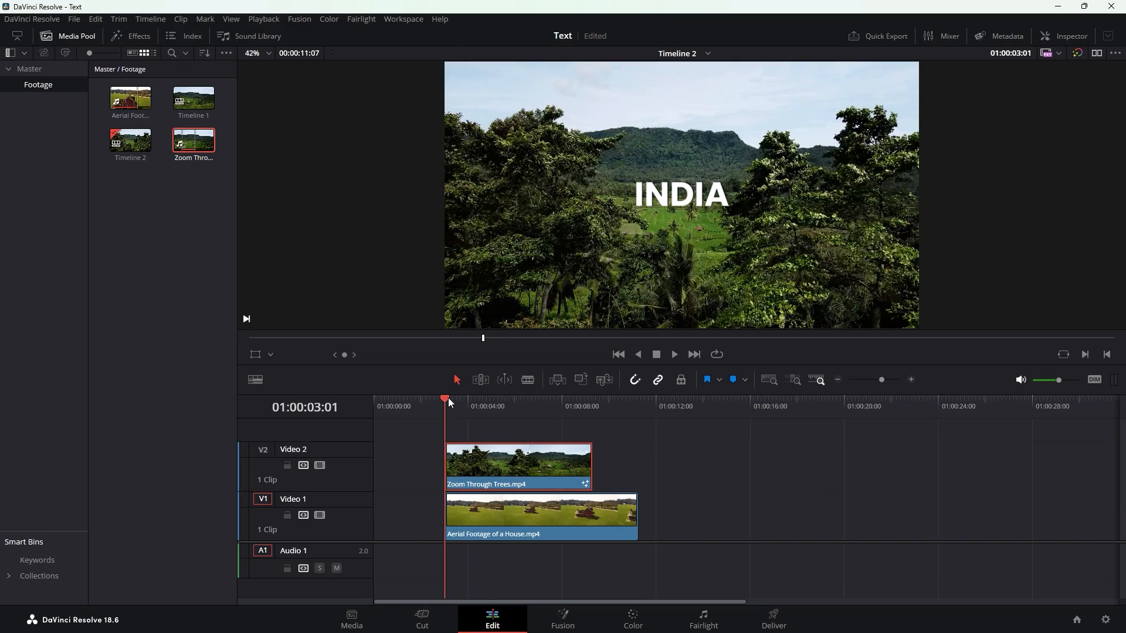
click(673, 354)
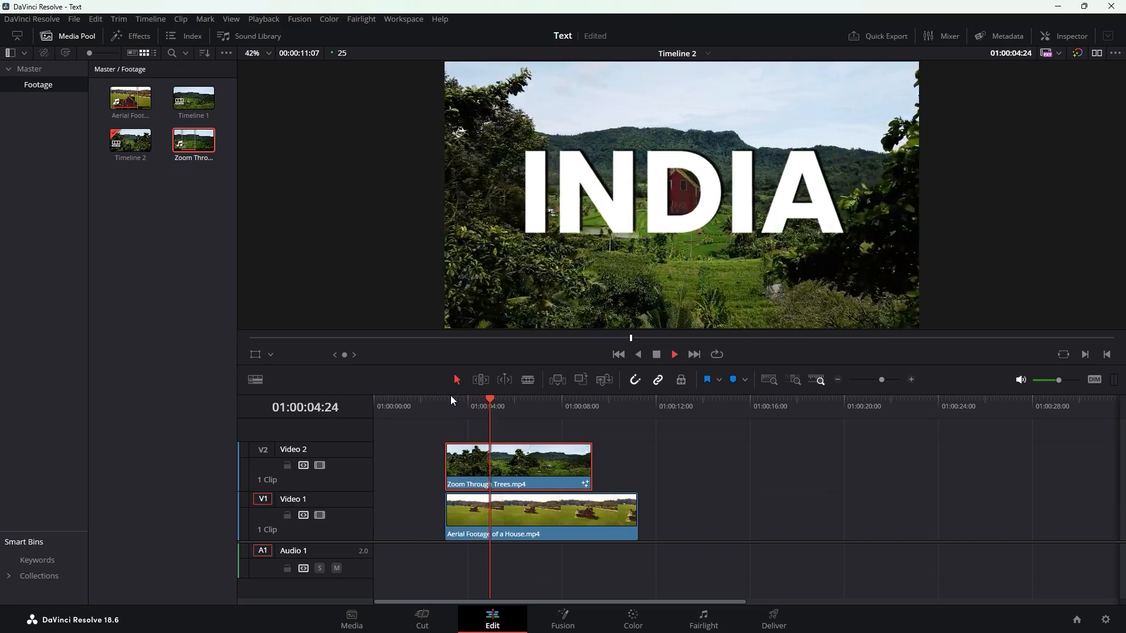
click(673, 355)
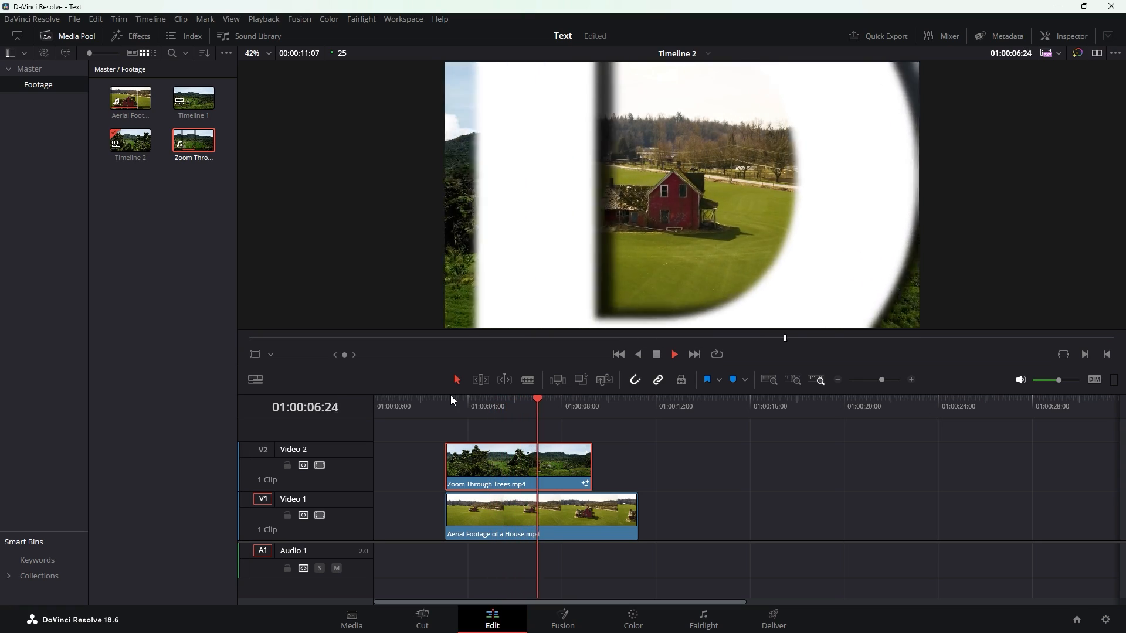